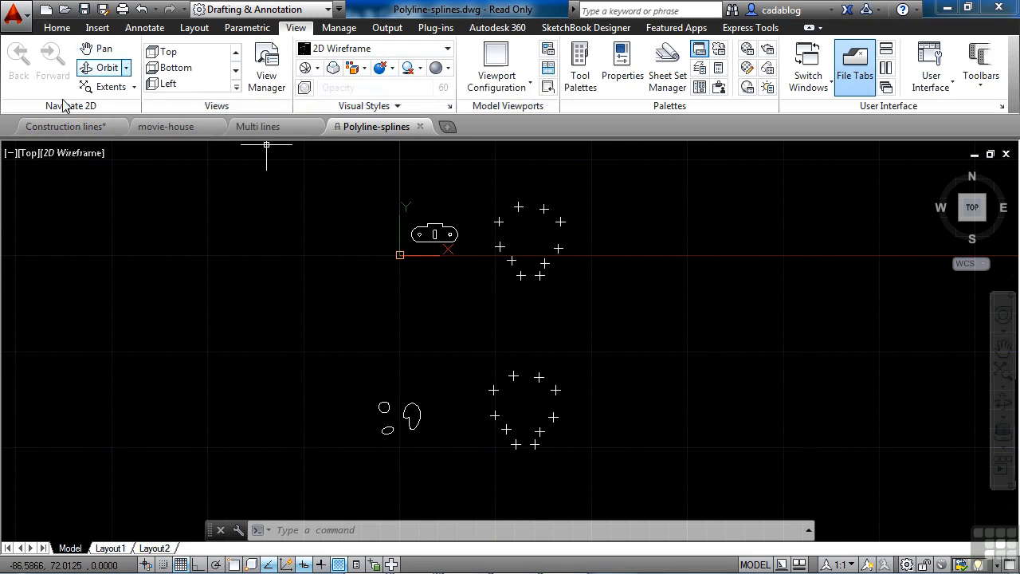
mouse_move(295, 254)
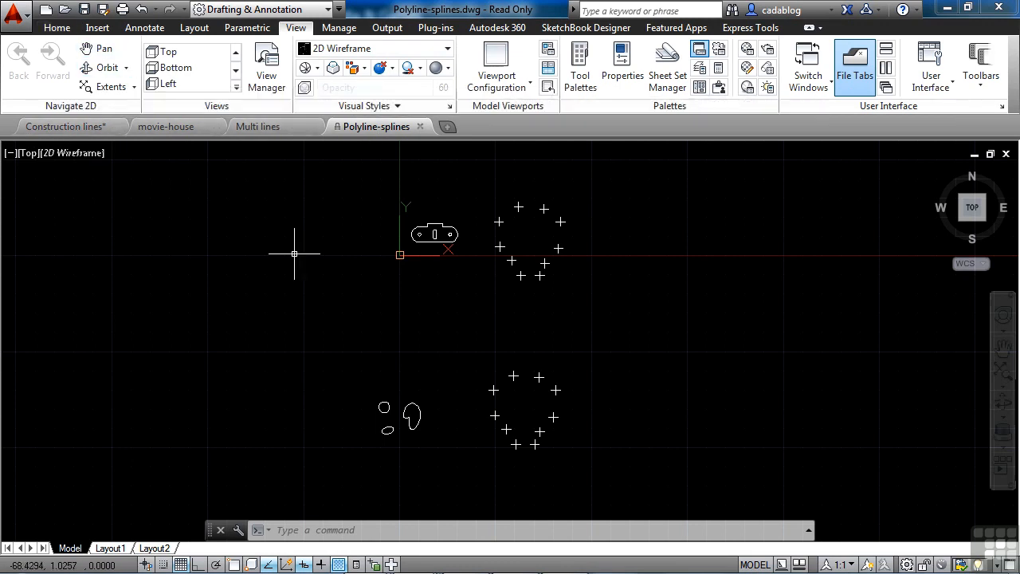
mouse_move(293, 256)
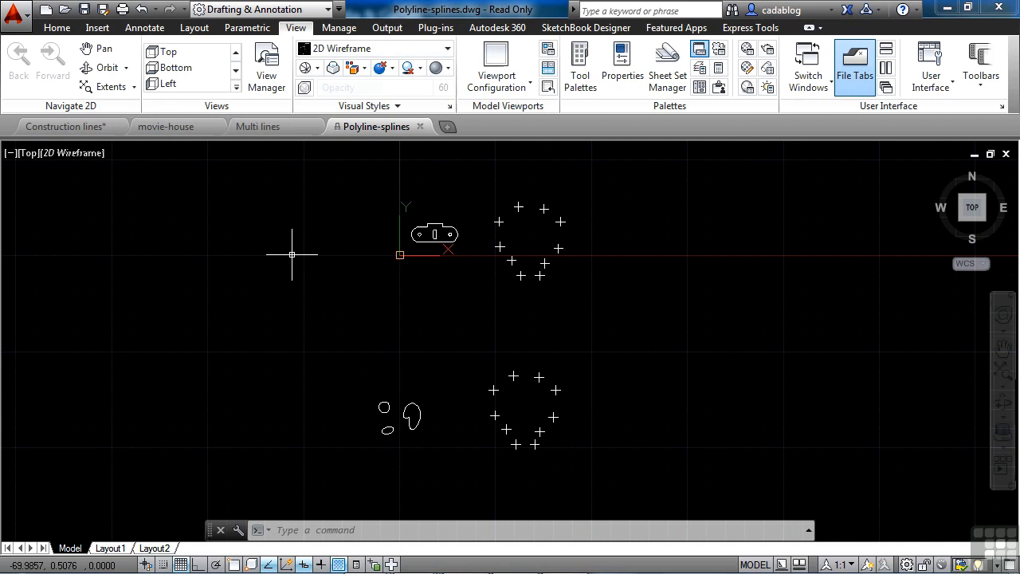
mouse_move(165, 199)
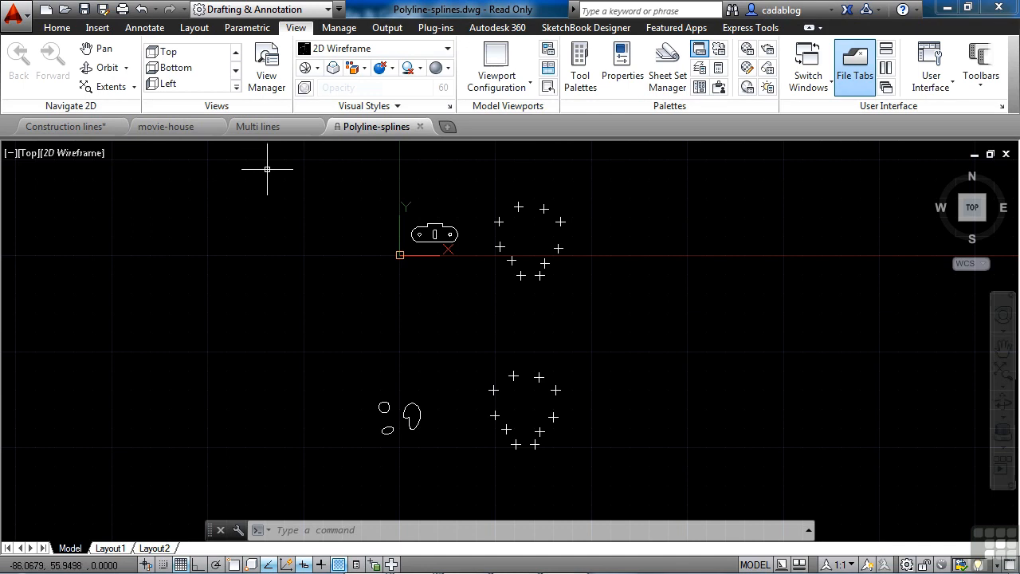
mouse_move(253, 345)
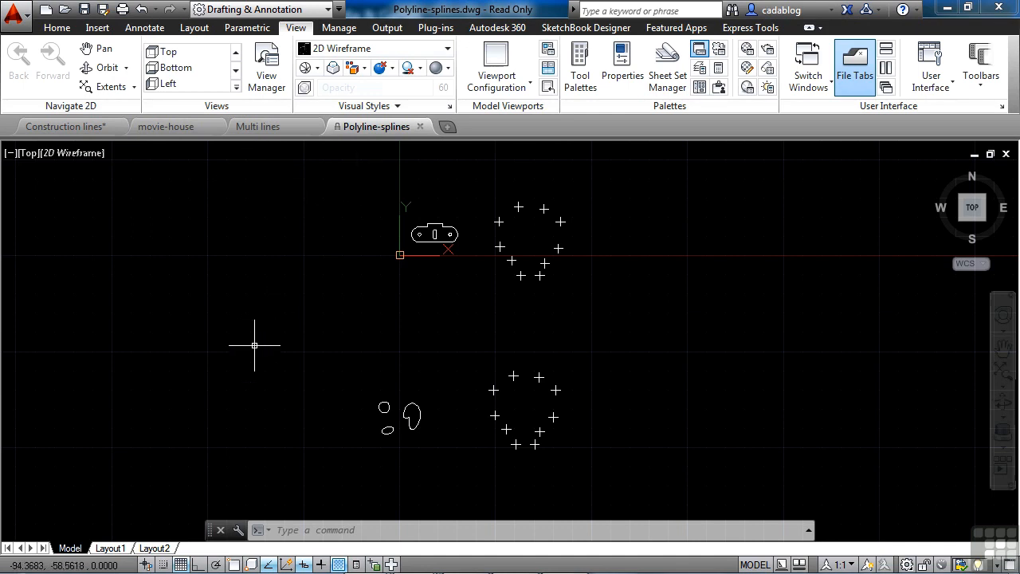
mouse_move(76, 126)
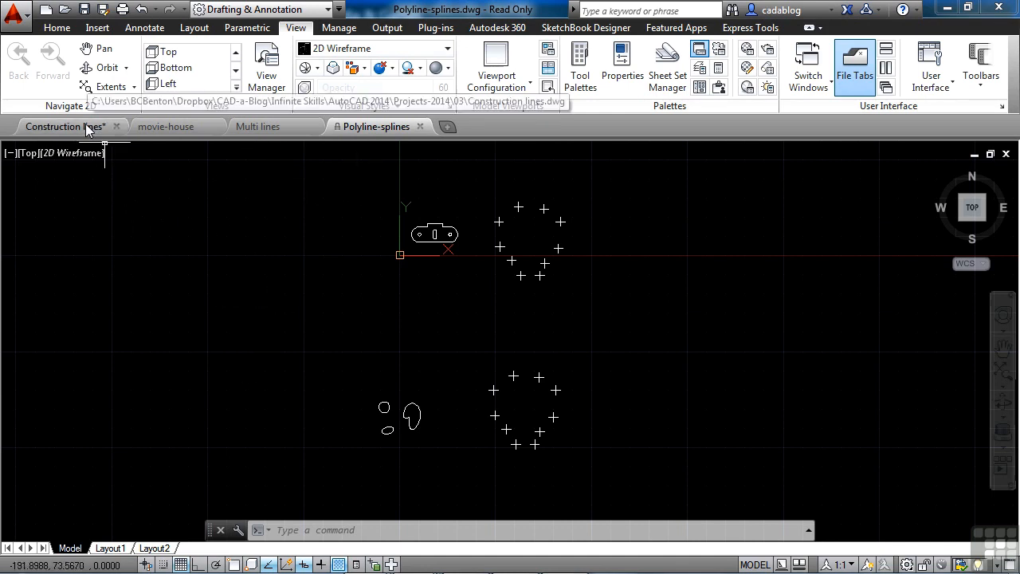
Step: Cycle through Construction lines, movie-house and Multi lines, then return to Polyline-splines
left_click(64, 126)
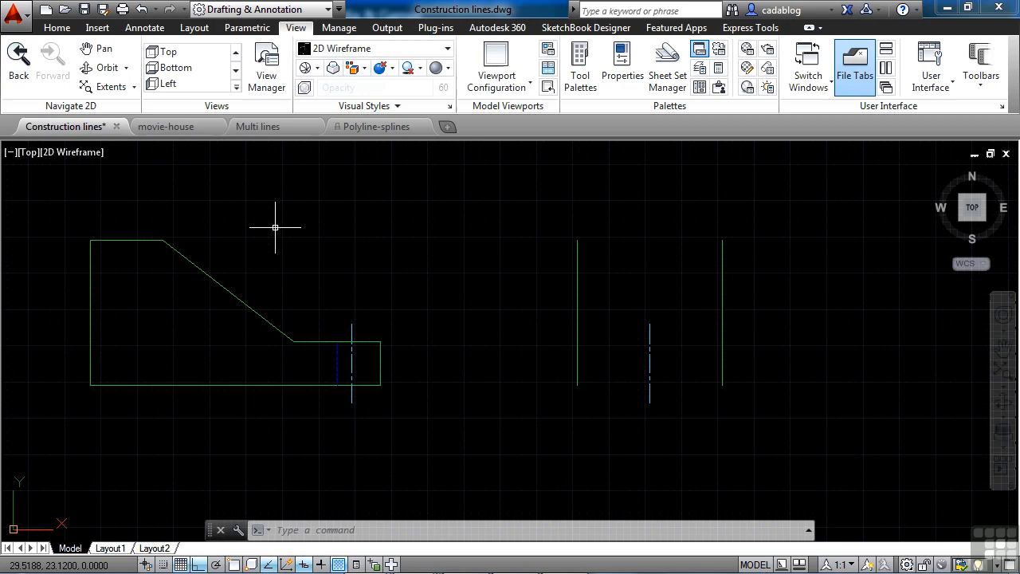
mouse_move(180, 157)
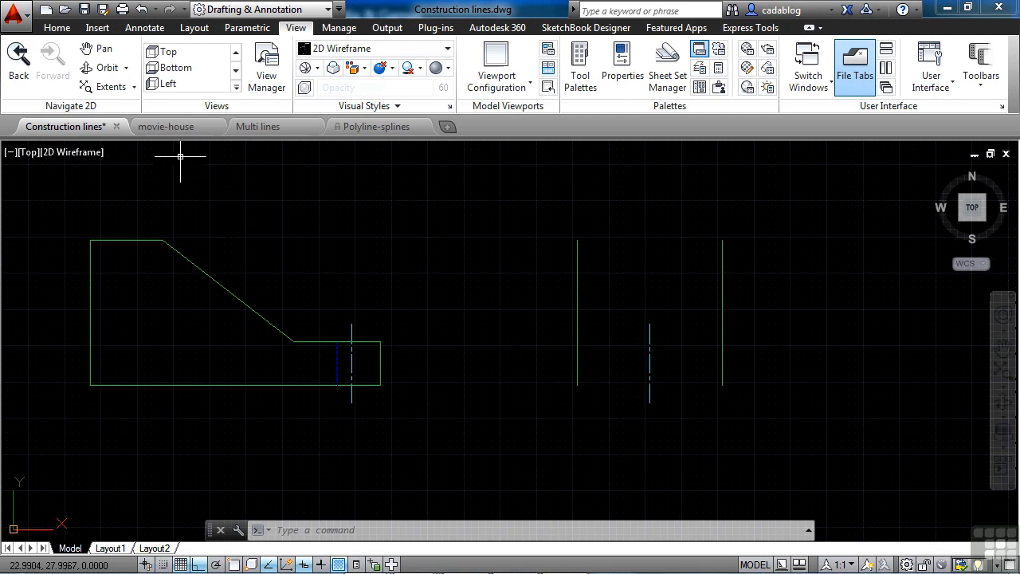
left_click(166, 126)
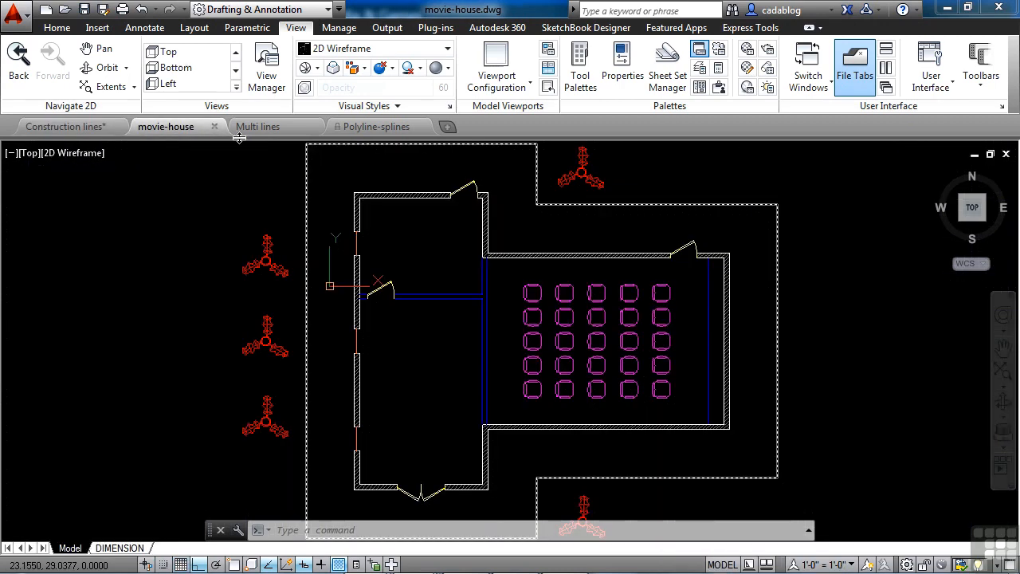
left_click(258, 126)
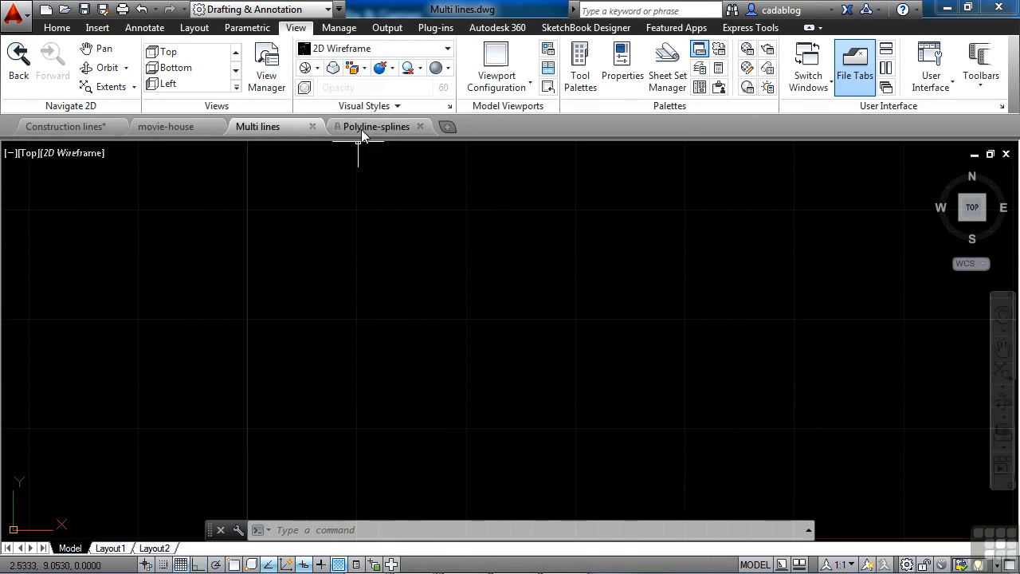
left_click(375, 126)
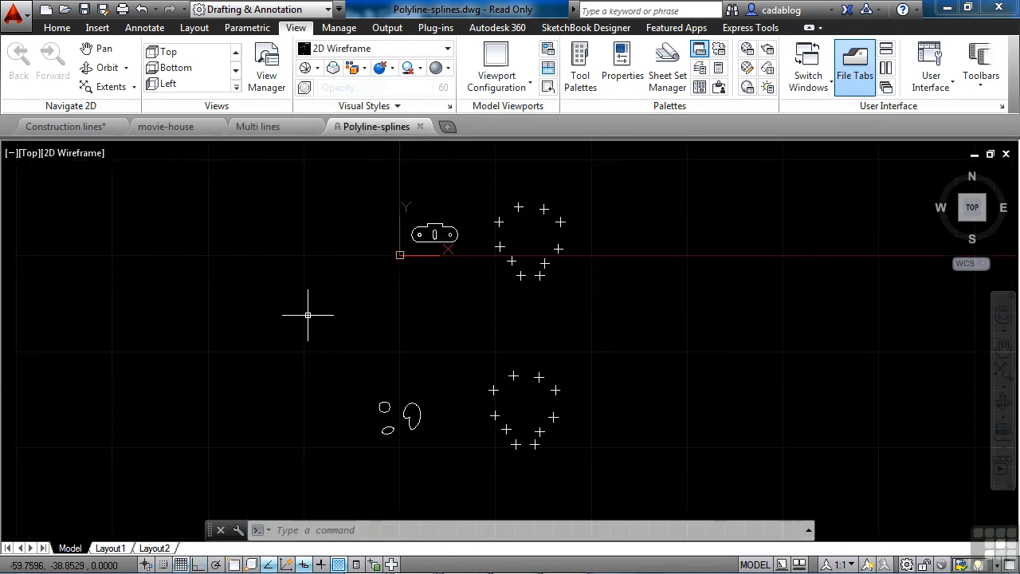
mouse_move(310, 277)
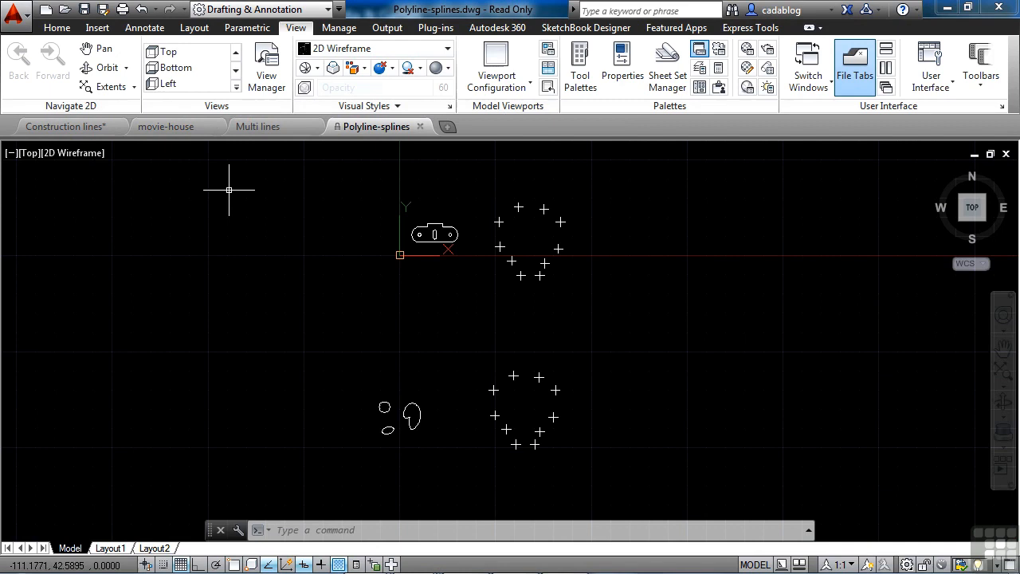
mouse_move(235, 222)
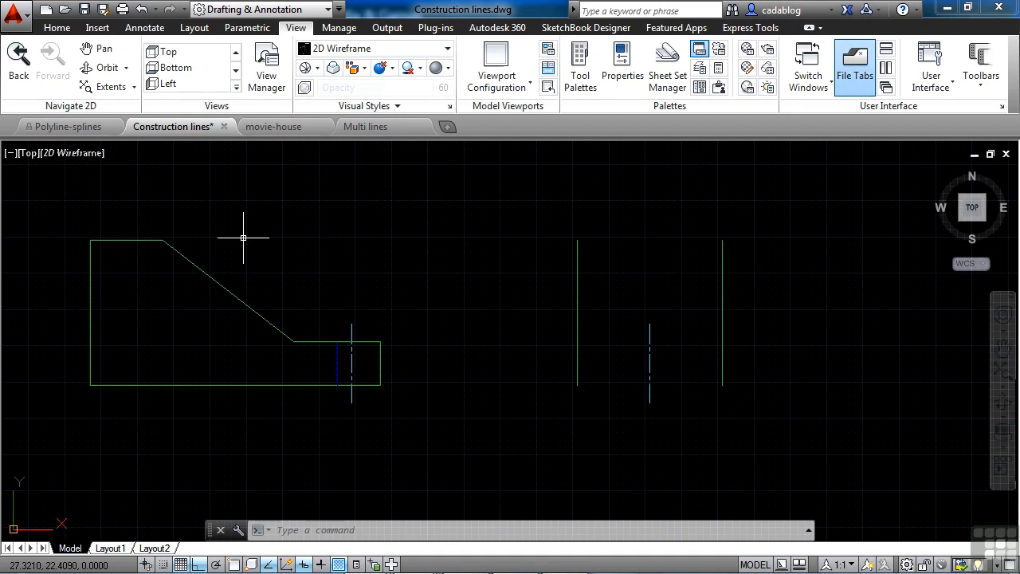
mouse_move(247, 259)
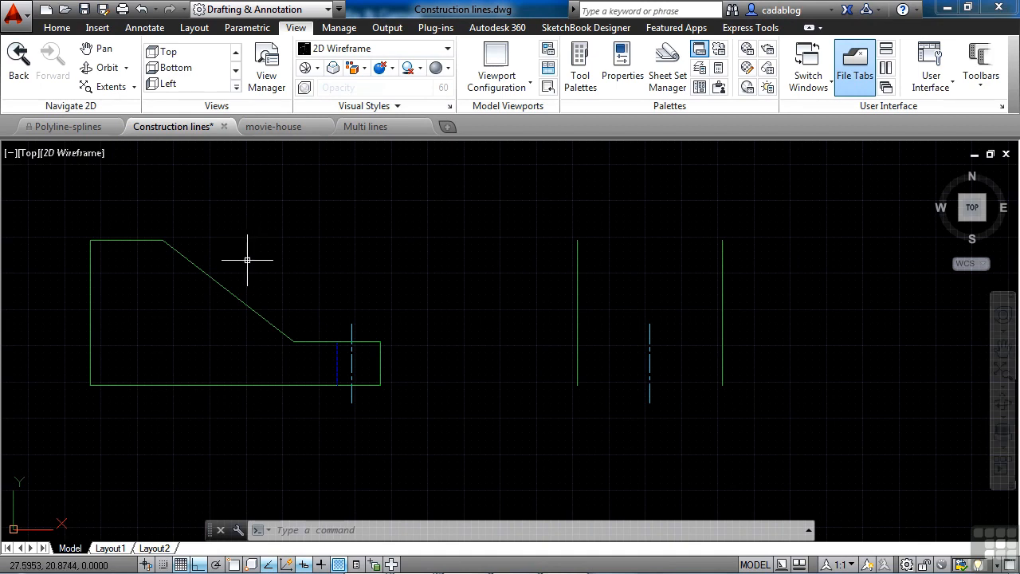
mouse_move(313, 243)
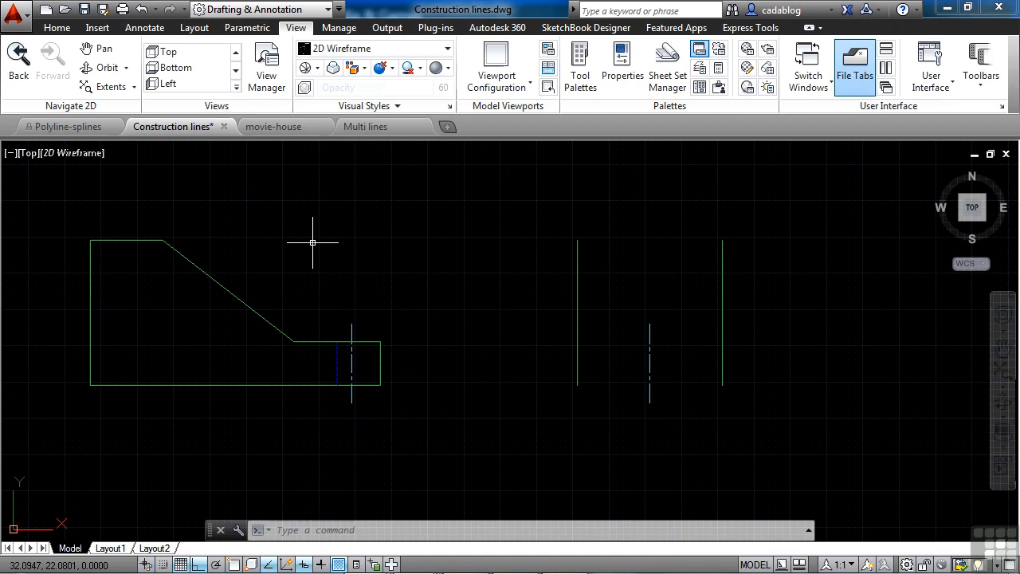
mouse_move(829, 189)
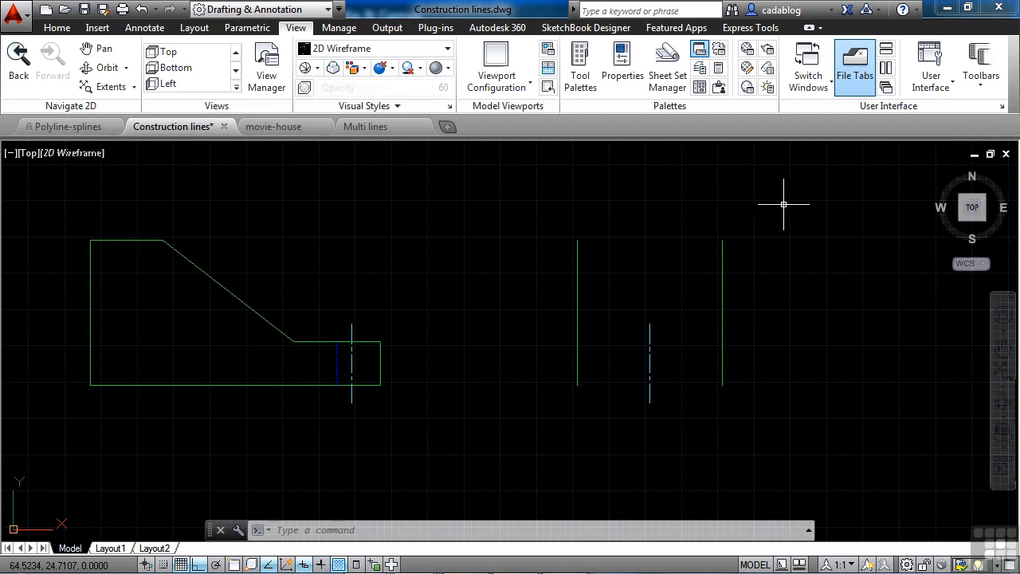
mouse_move(757, 233)
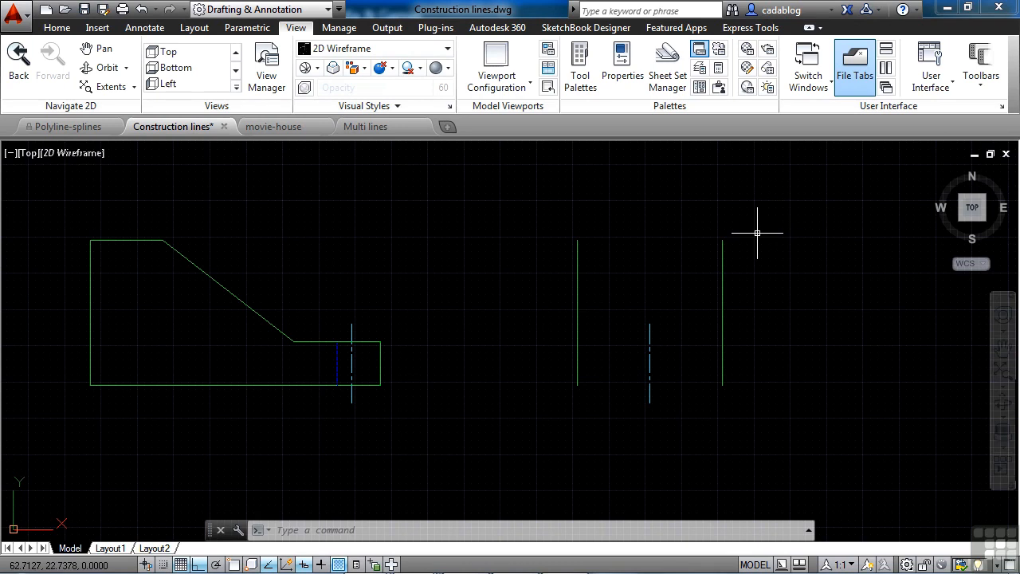
mouse_move(690, 230)
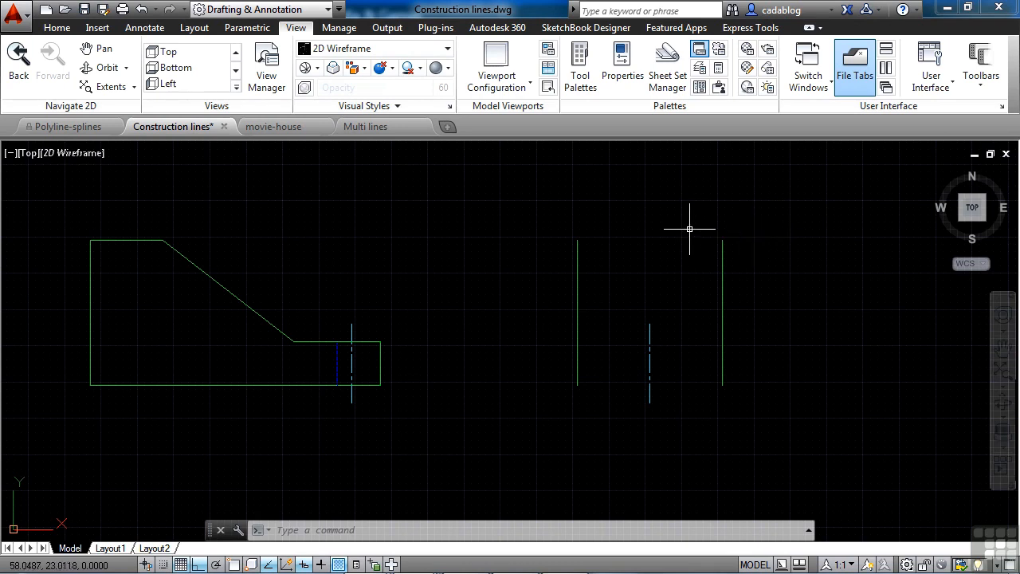
mouse_move(492, 205)
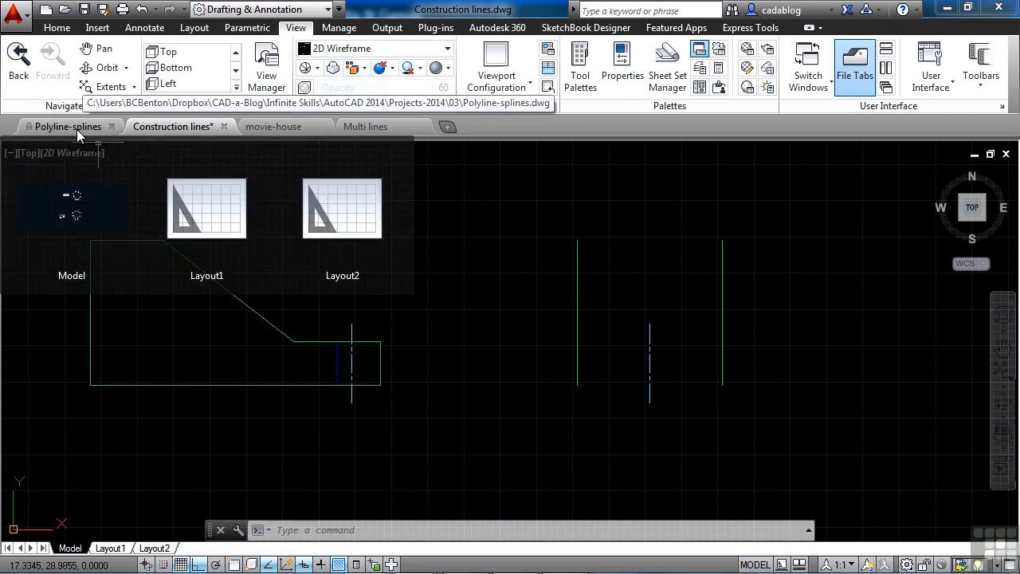
Step: Make the read-only Polyline-splines drawing the active drawing
left_click(67, 126)
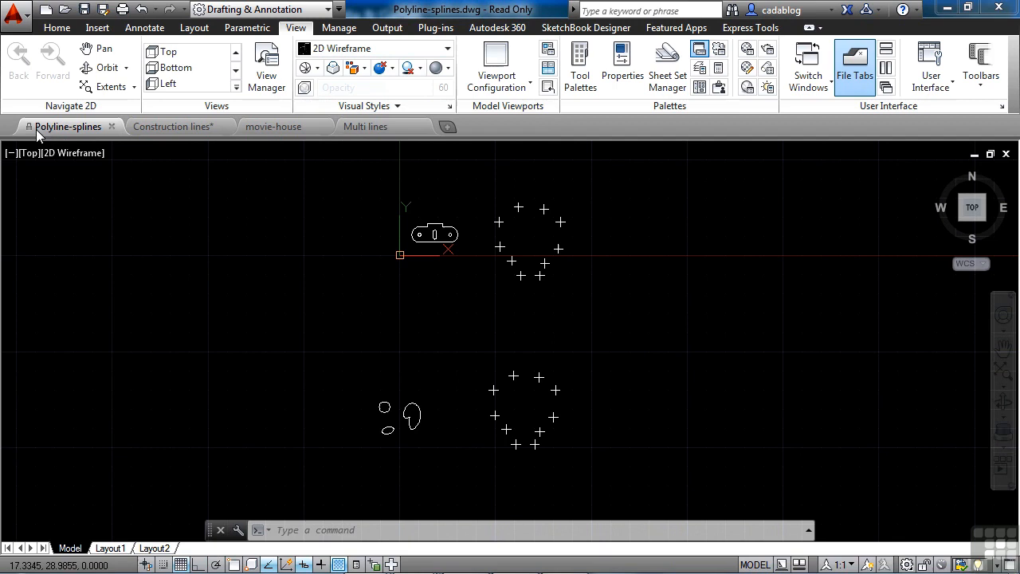
mouse_move(33, 134)
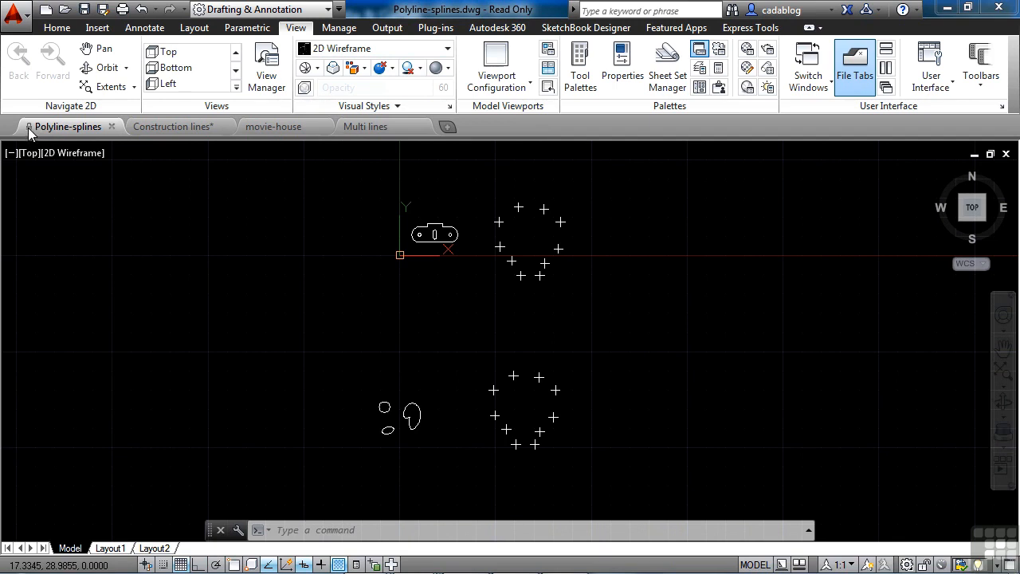
mouse_move(58, 135)
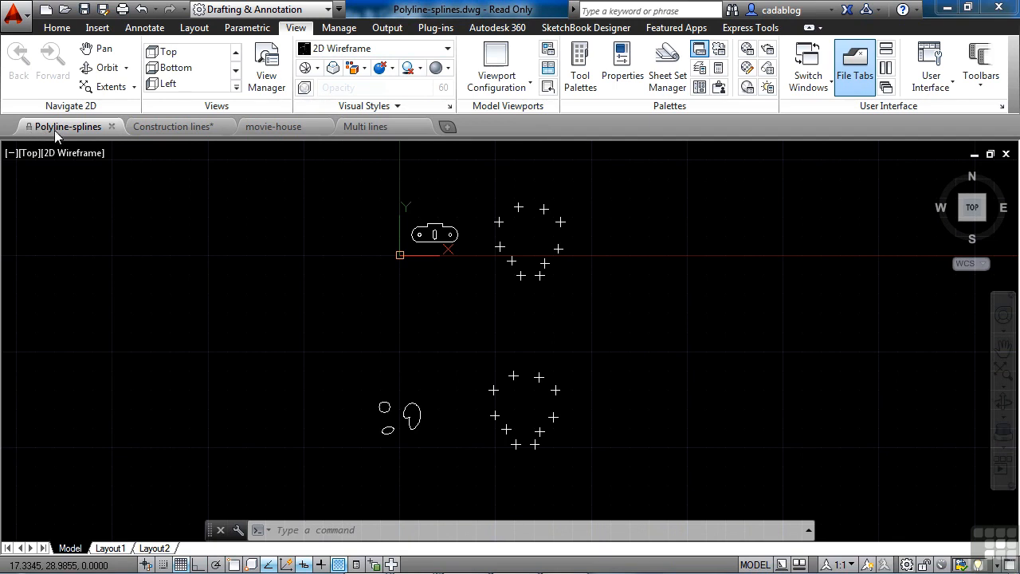
mouse_move(239, 245)
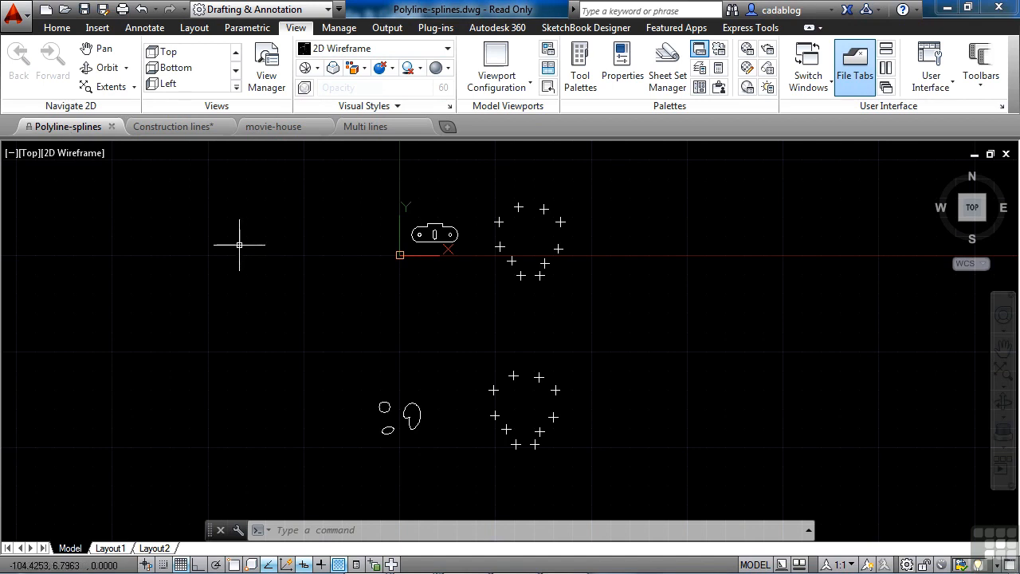
mouse_move(173, 126)
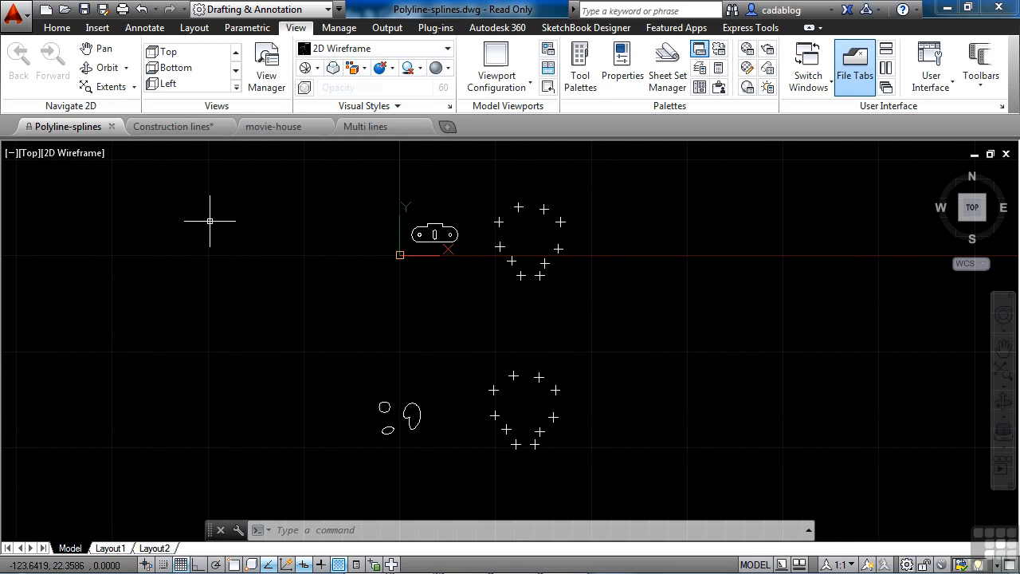
mouse_move(194, 188)
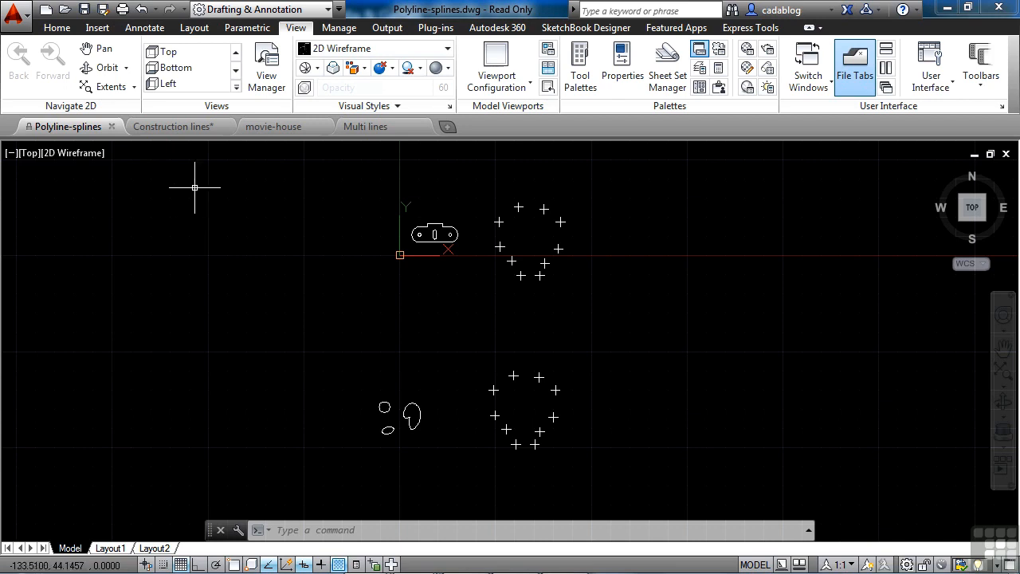
Step: Make Construction lines the active drawing from its file tab
left_click(172, 126)
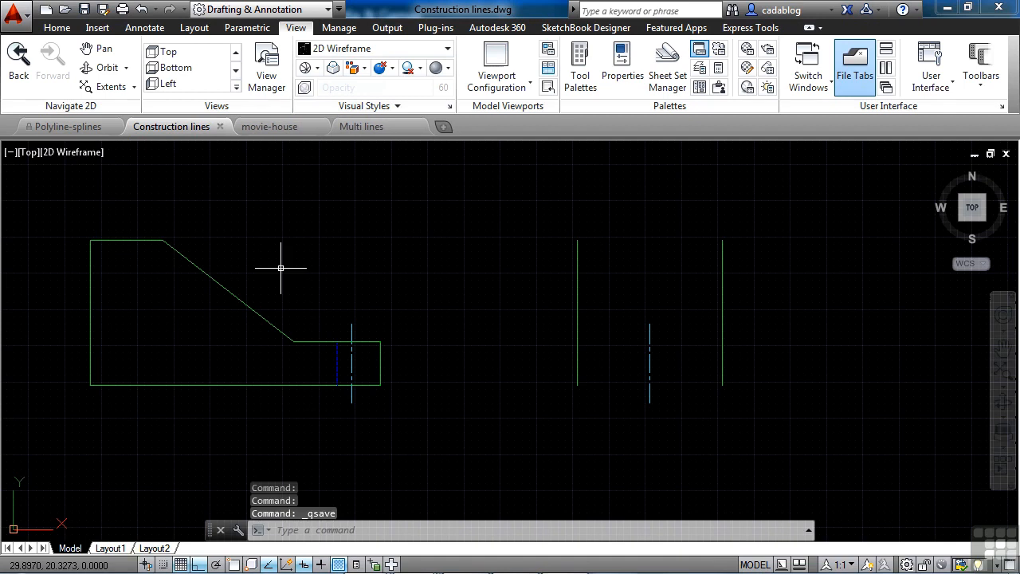
mouse_move(211, 165)
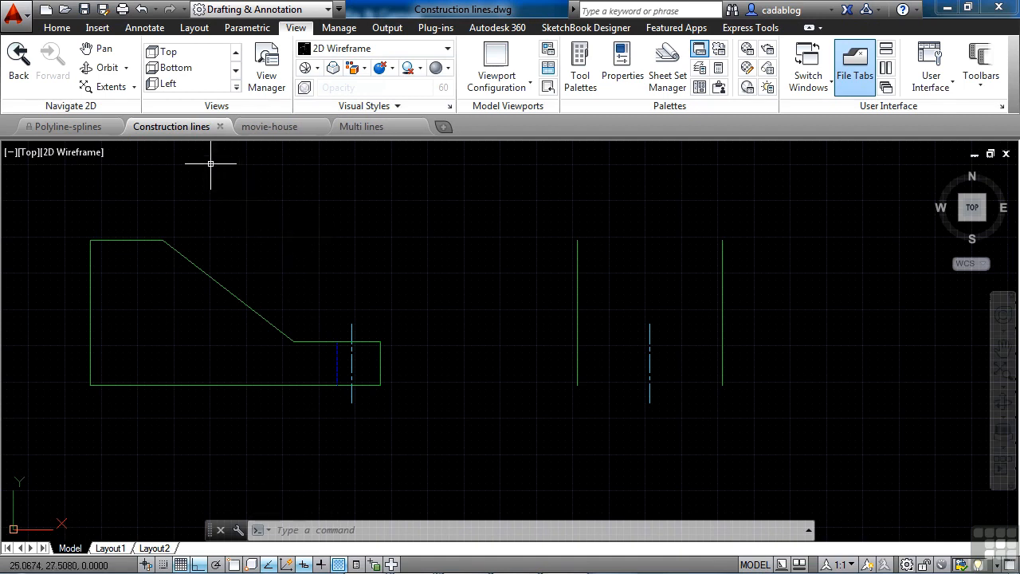
mouse_move(171, 126)
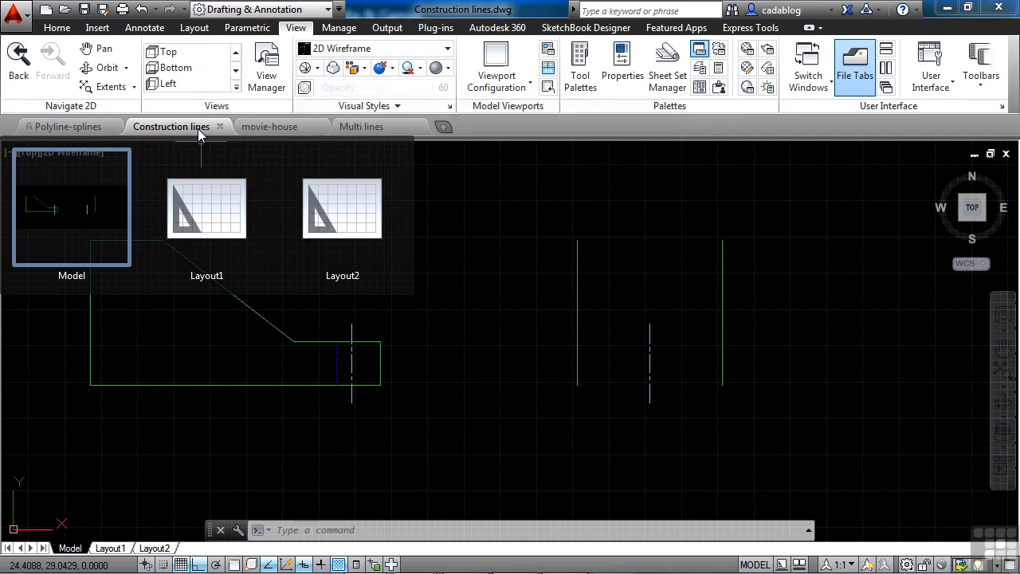
mouse_move(176, 136)
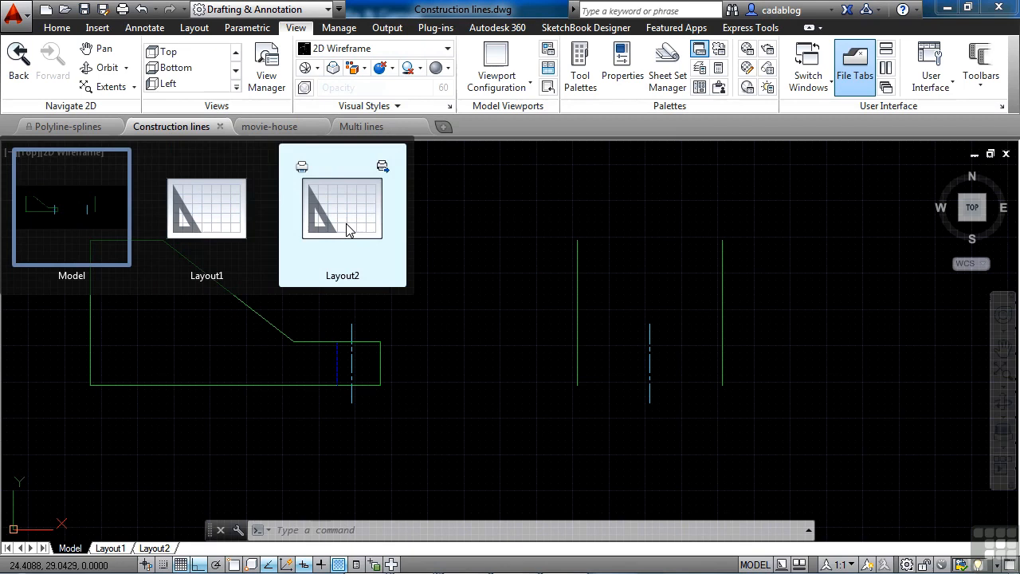
mouse_move(287, 187)
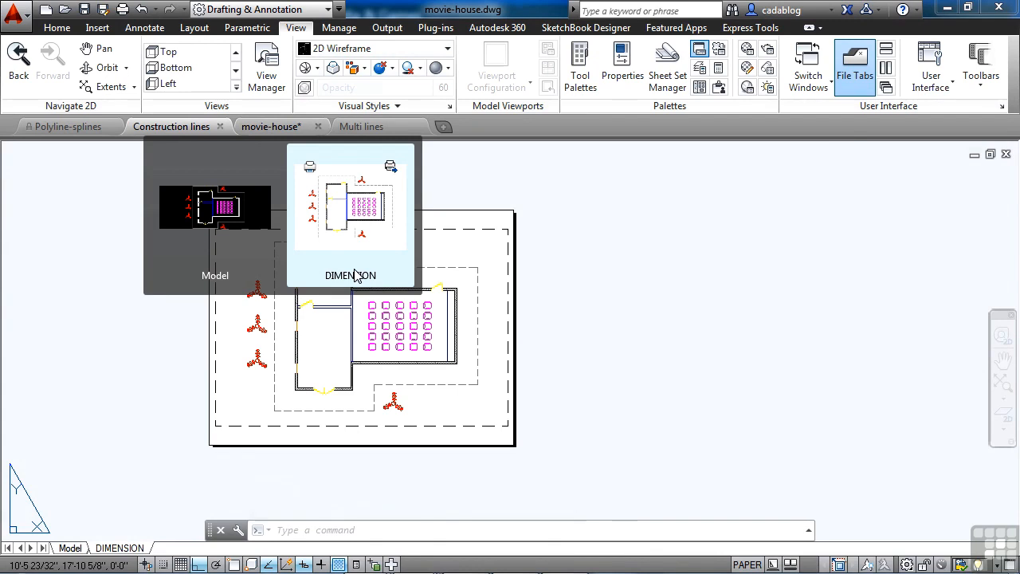
Step: Bring Construction lines to the front, showing its part outline and construction lines
left_click(172, 126)
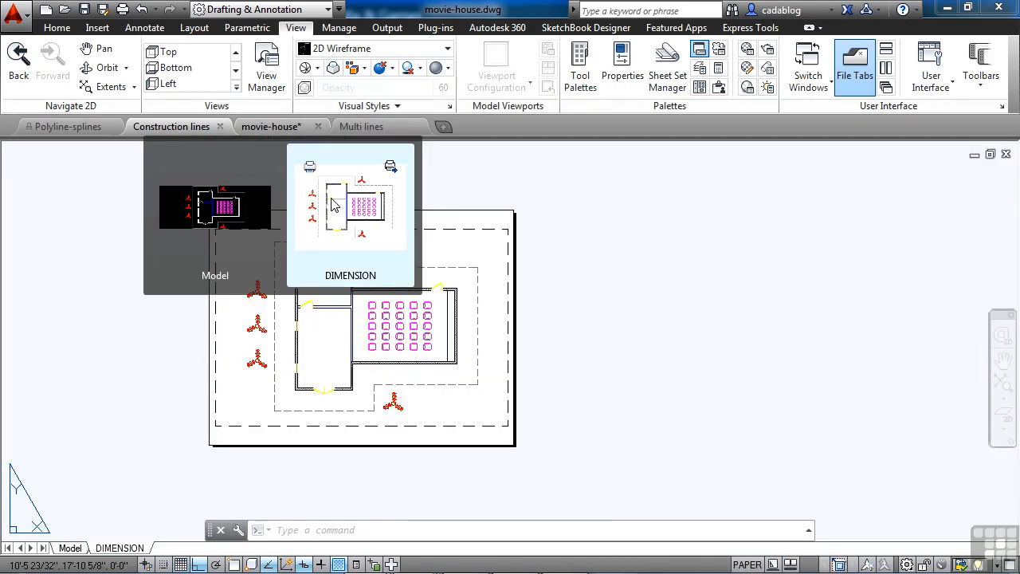
mouse_move(319, 176)
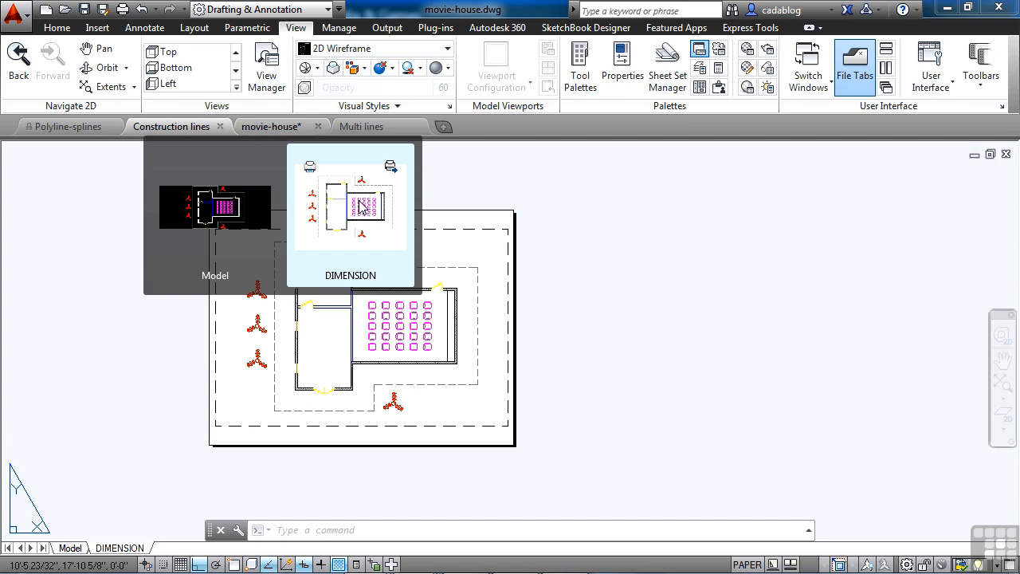
mouse_move(391, 167)
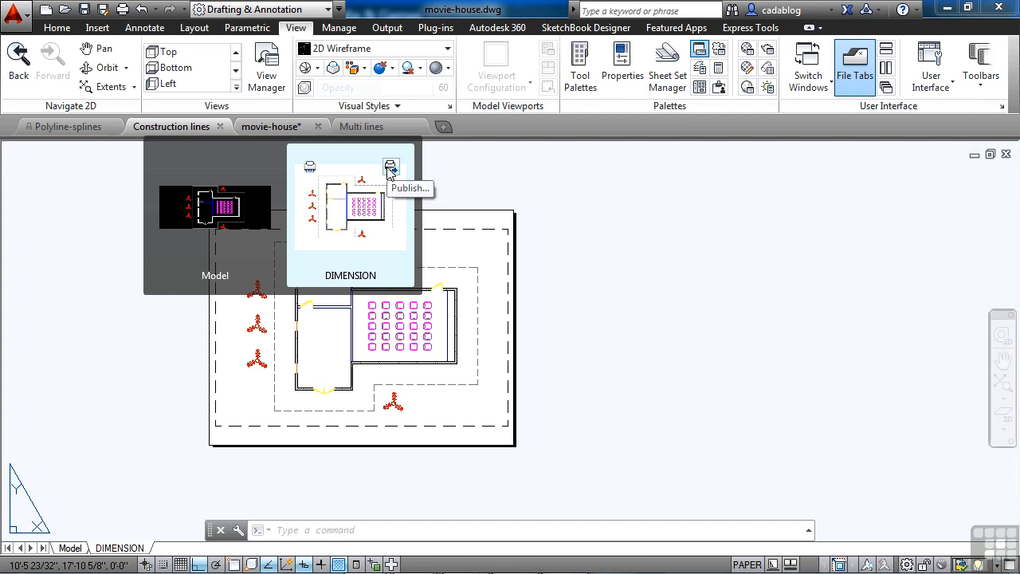
mouse_move(340, 209)
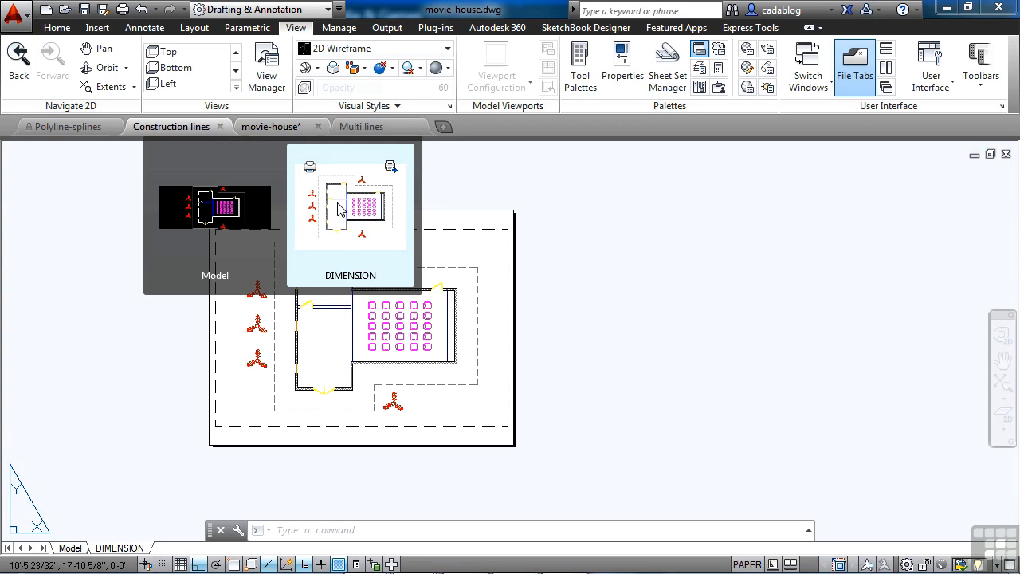
mouse_move(310, 165)
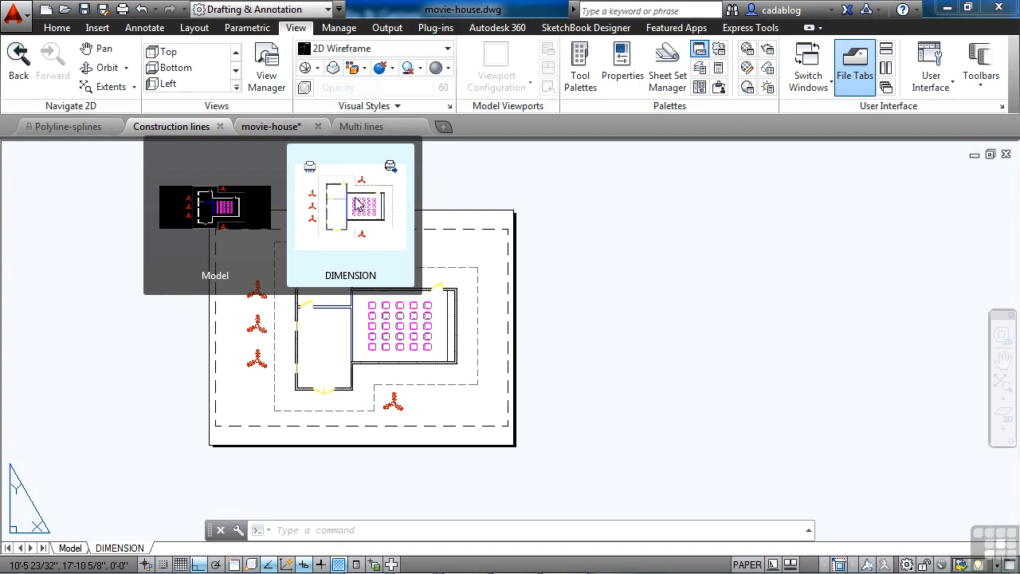
left_click(170, 126)
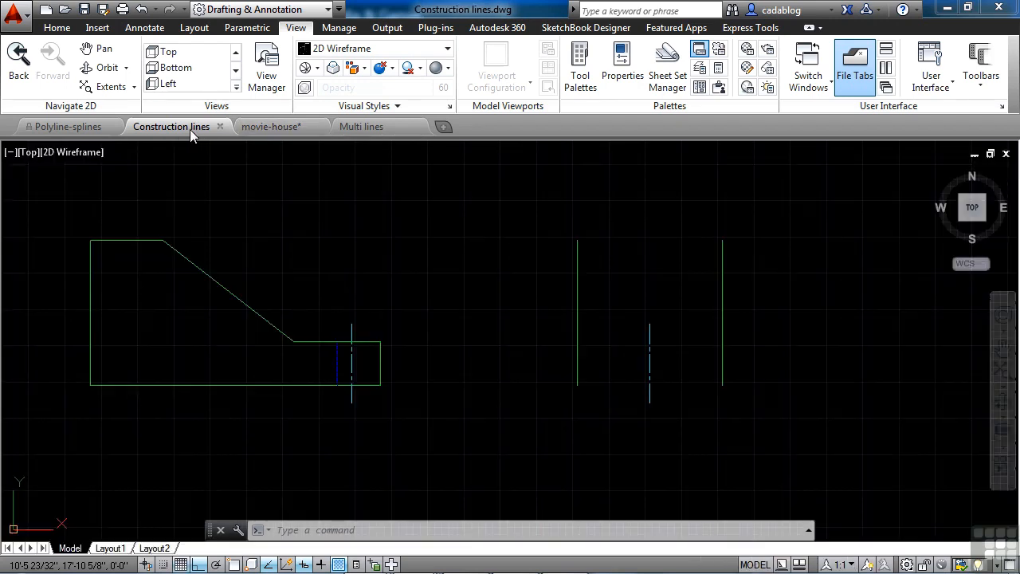
Step: Show the Construction lines tab menu with save, close and file-location commands
right_click(171, 126)
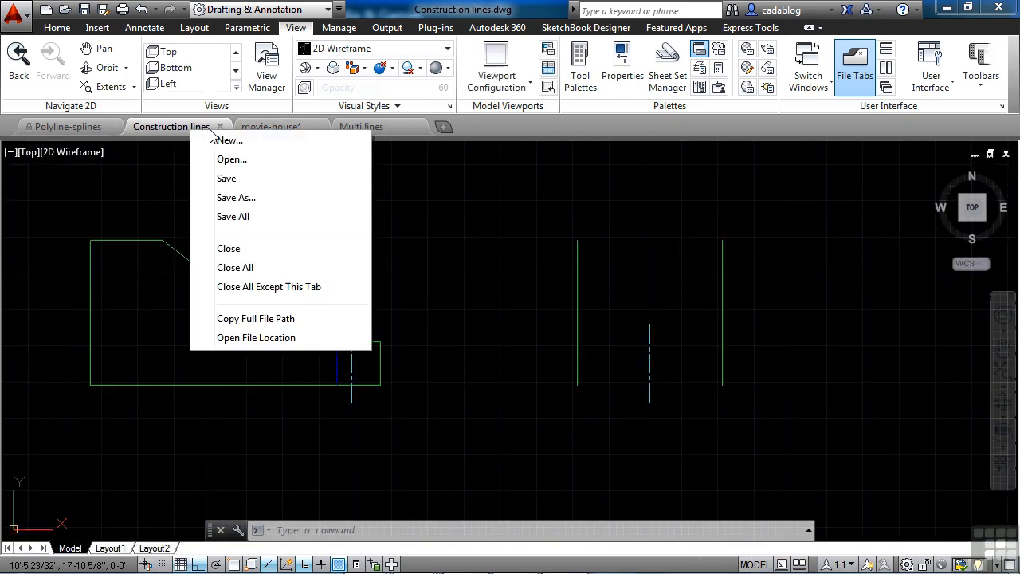
mouse_move(247, 159)
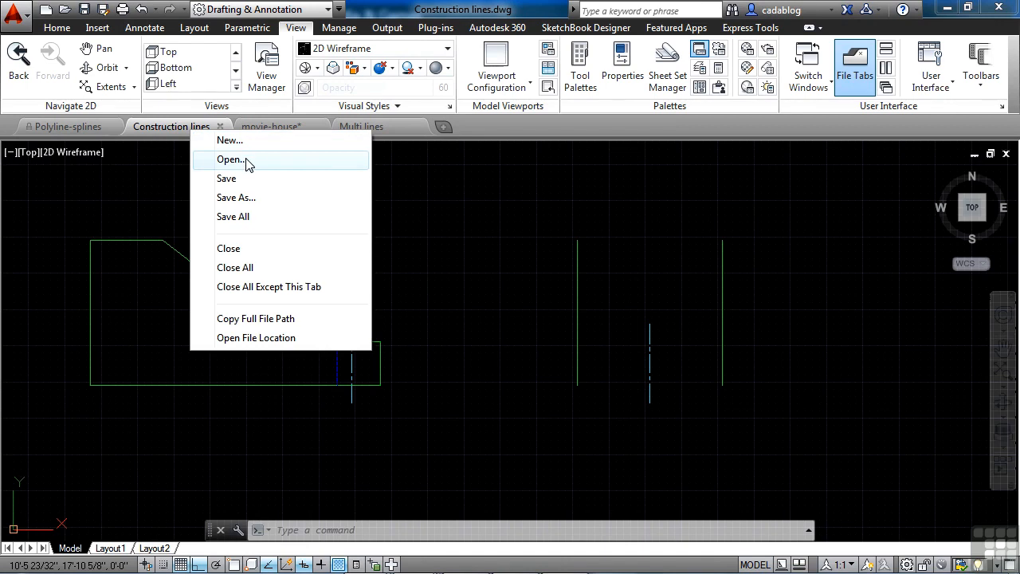
mouse_move(246, 179)
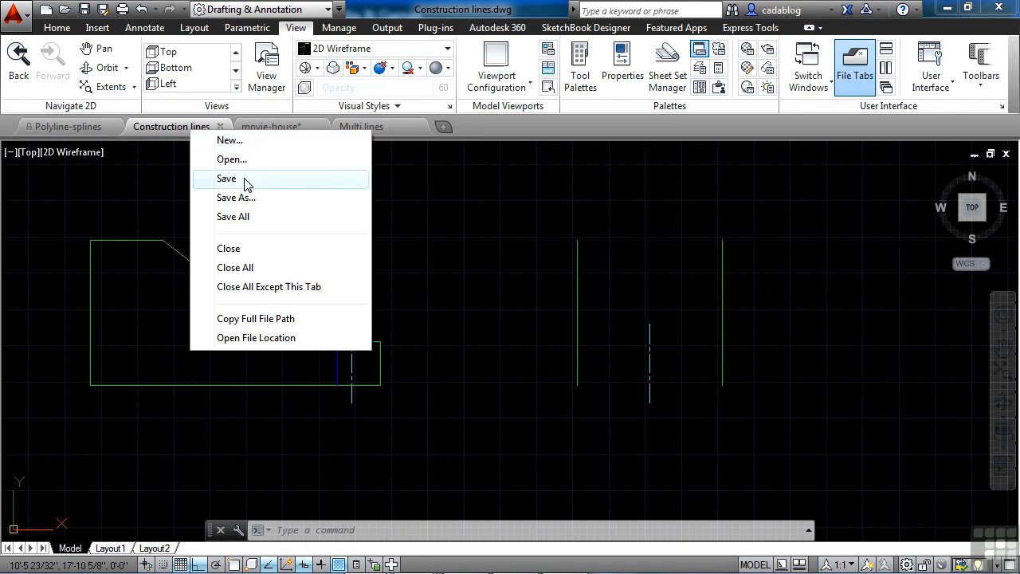
mouse_move(255, 217)
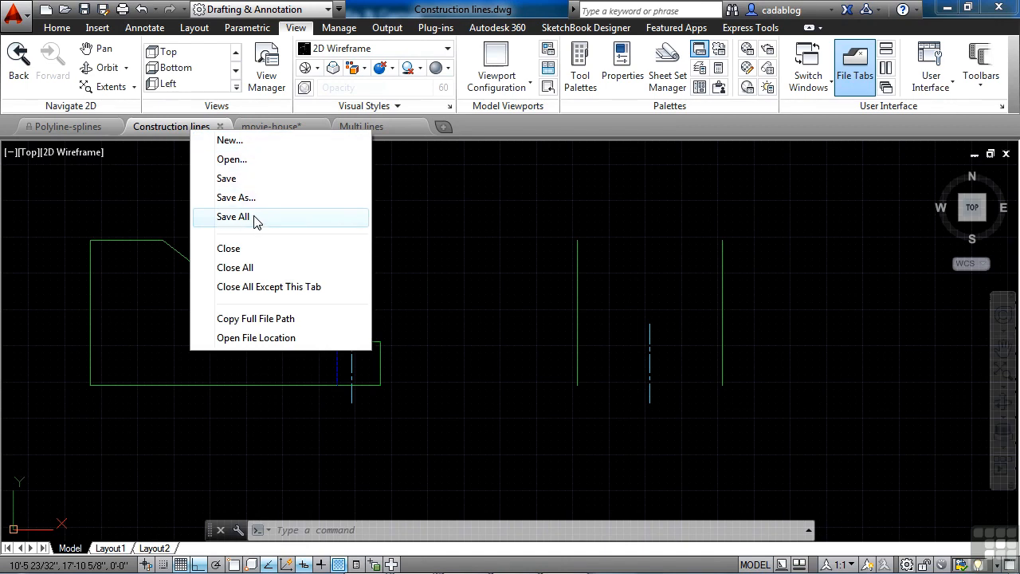
mouse_move(255, 248)
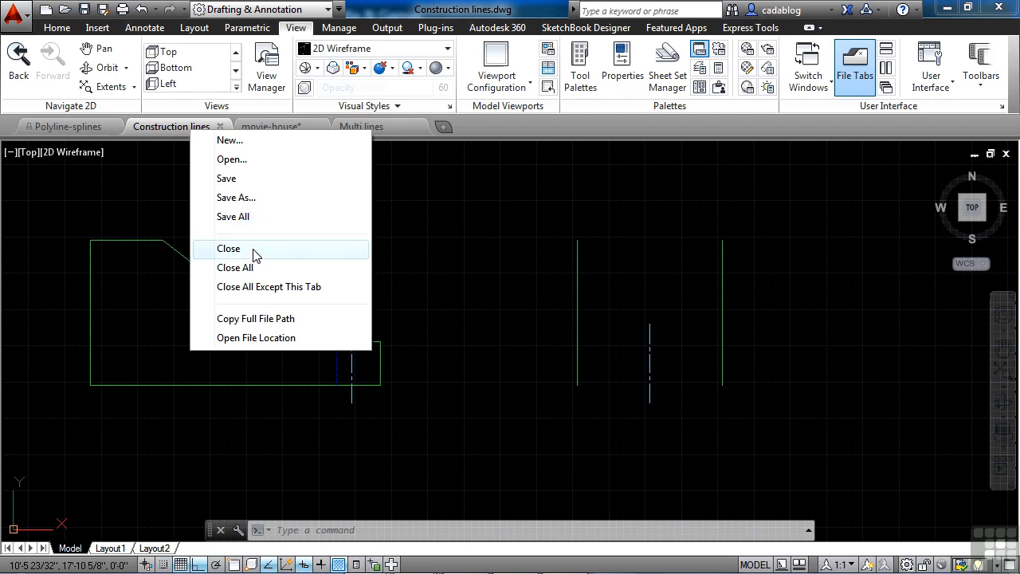
mouse_move(280, 268)
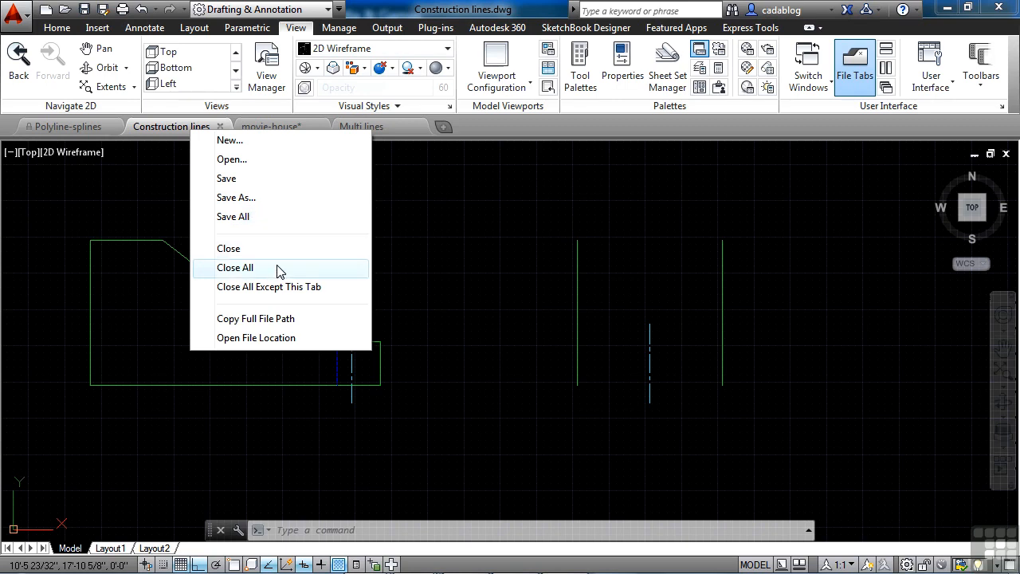
mouse_move(332, 287)
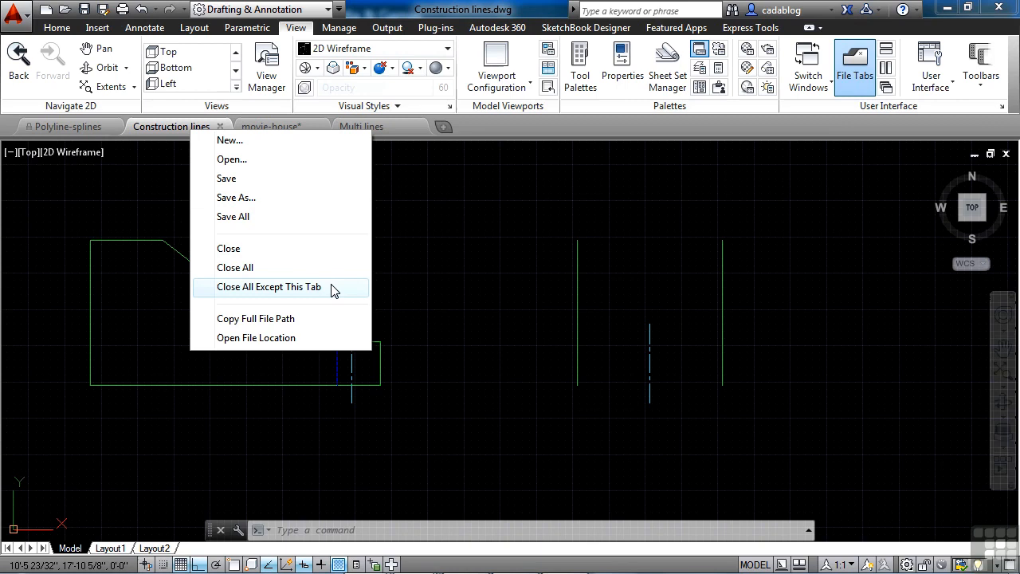
mouse_move(325, 318)
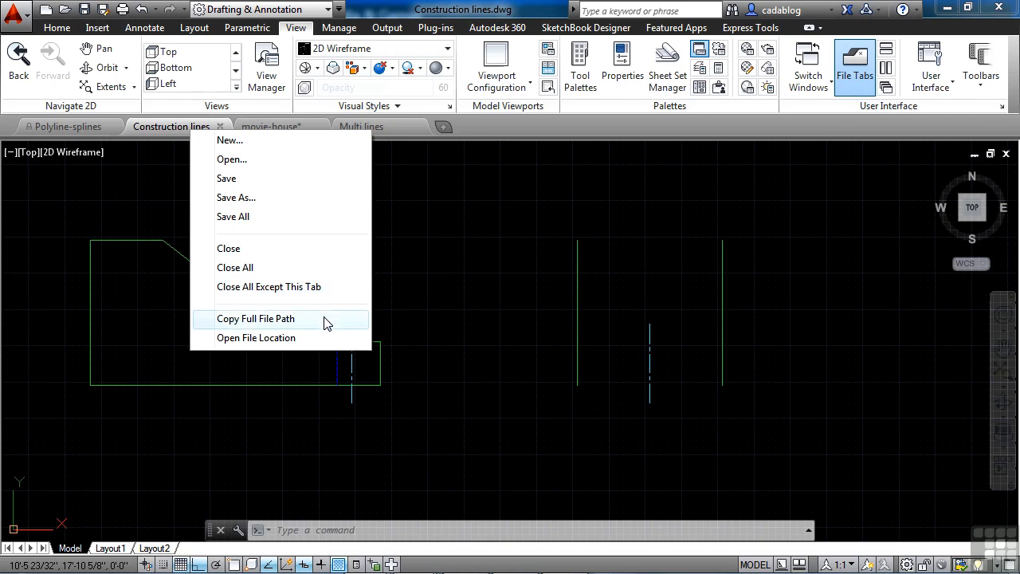
mouse_move(323, 335)
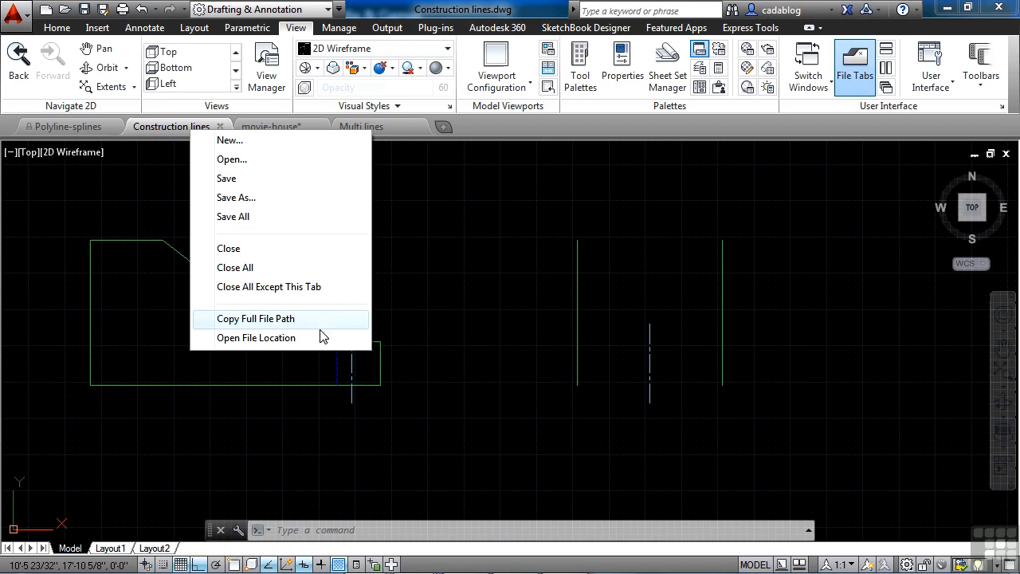
mouse_move(311, 338)
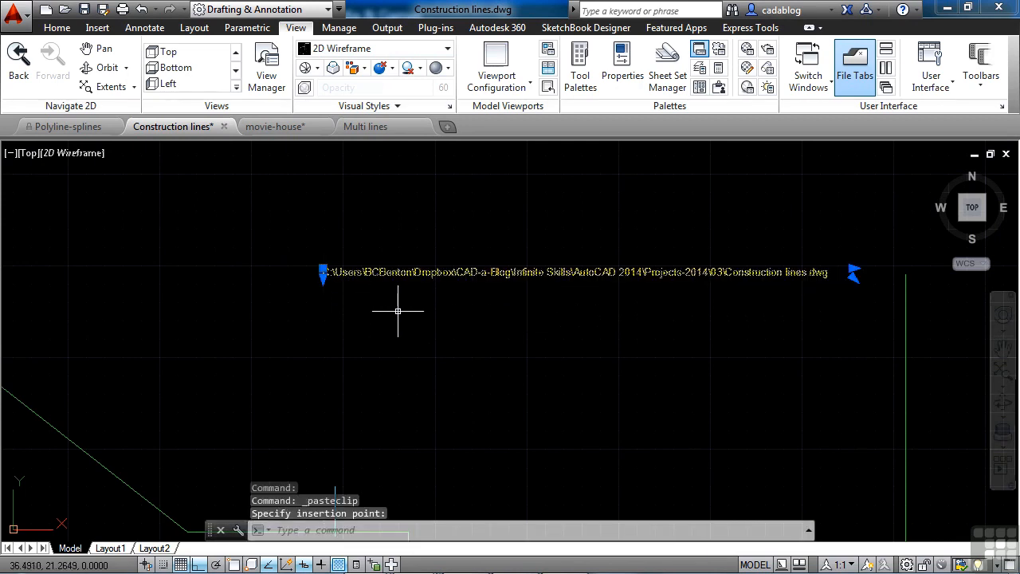
Step: Finish erasing the pasted file path and reopen the Construction lines tab menu
key("Escape")
type("E")
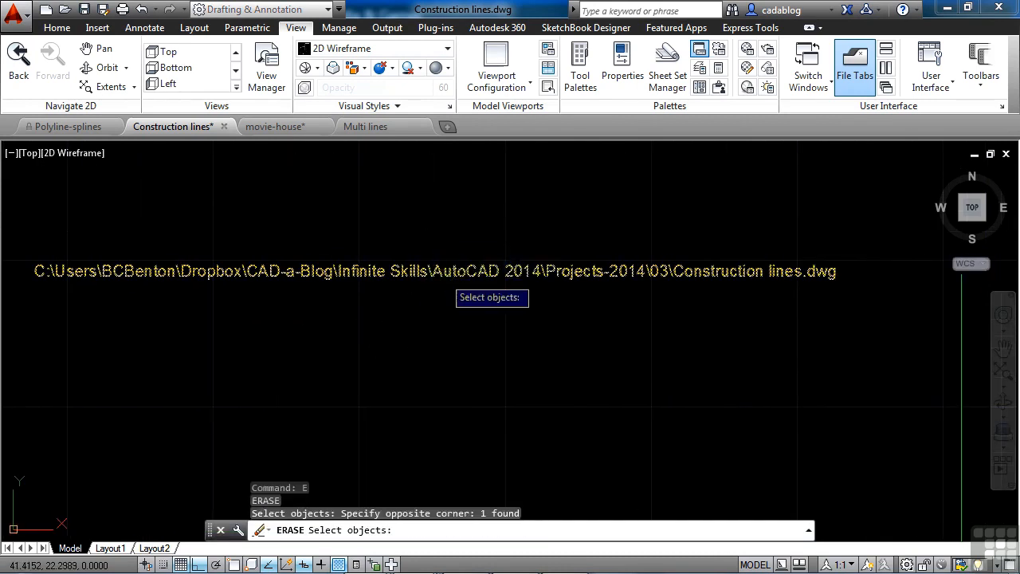
right_click(172, 126)
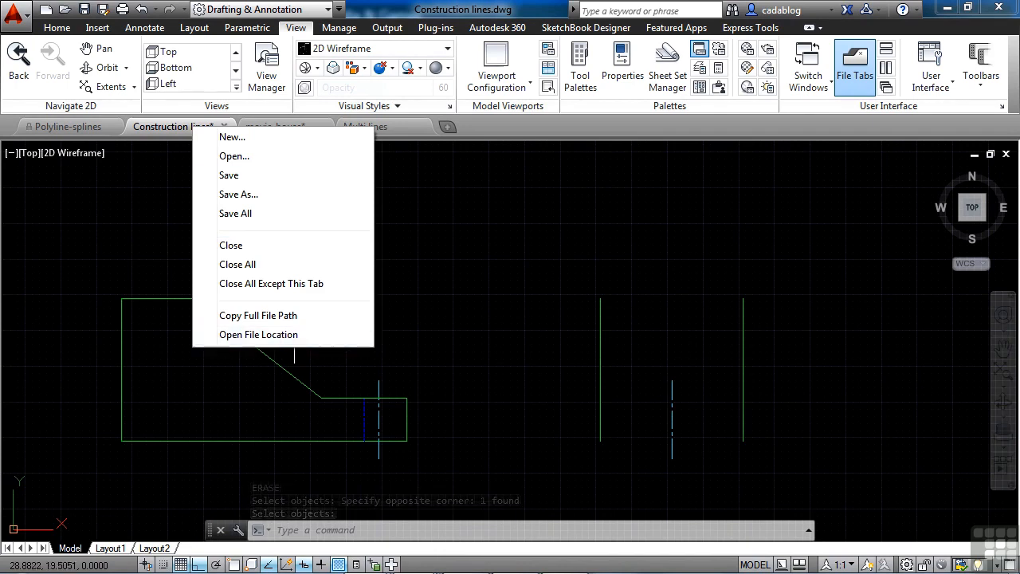
Step: Show the Projects-2014\03 folder containing Construction lines.dwg in Windows Explorer
left_click(259, 334)
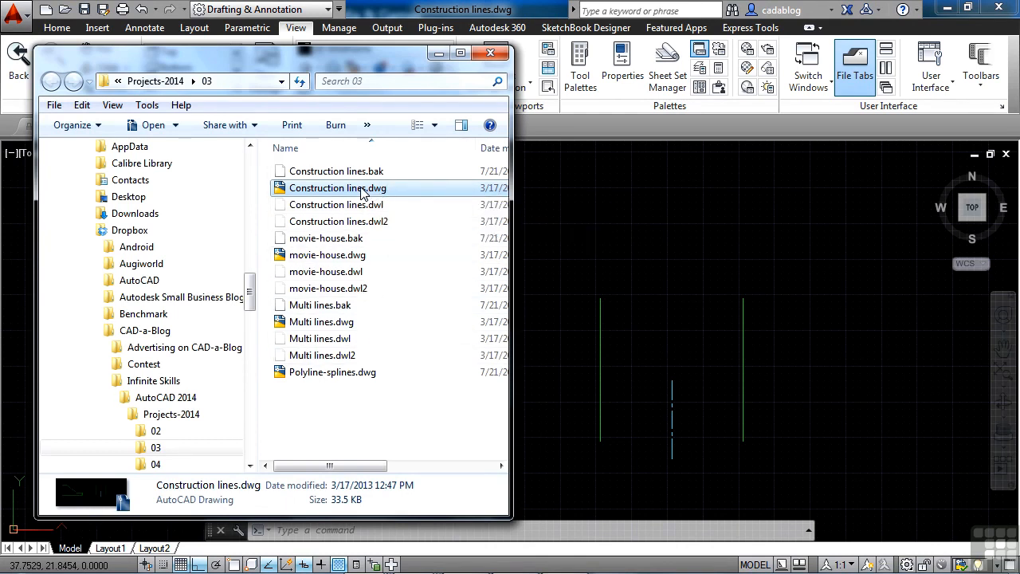
mouse_move(338, 188)
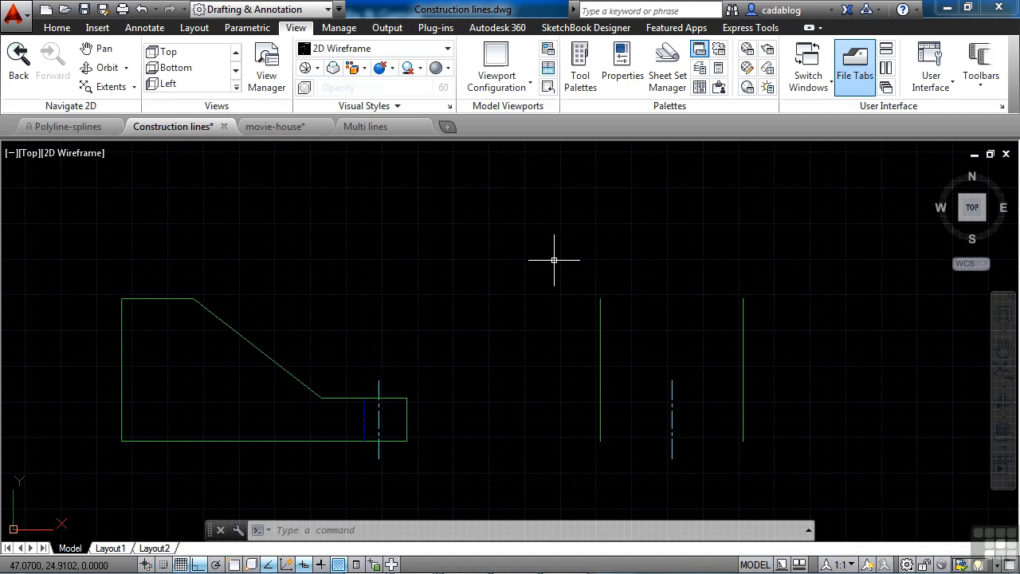
mouse_move(460, 143)
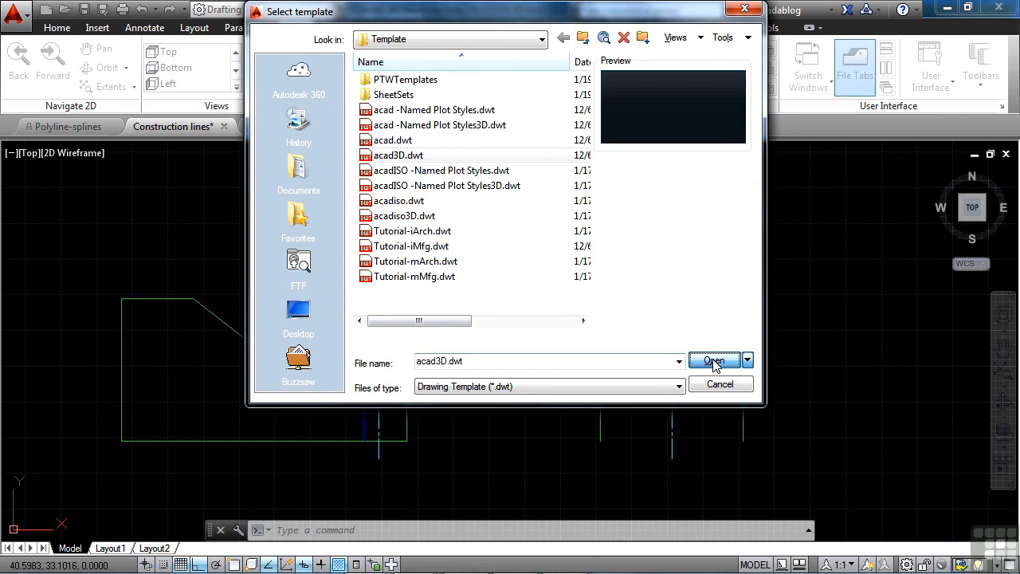
Step: Create Drawing2 from the acad3D.dwt template
left_click(714, 361)
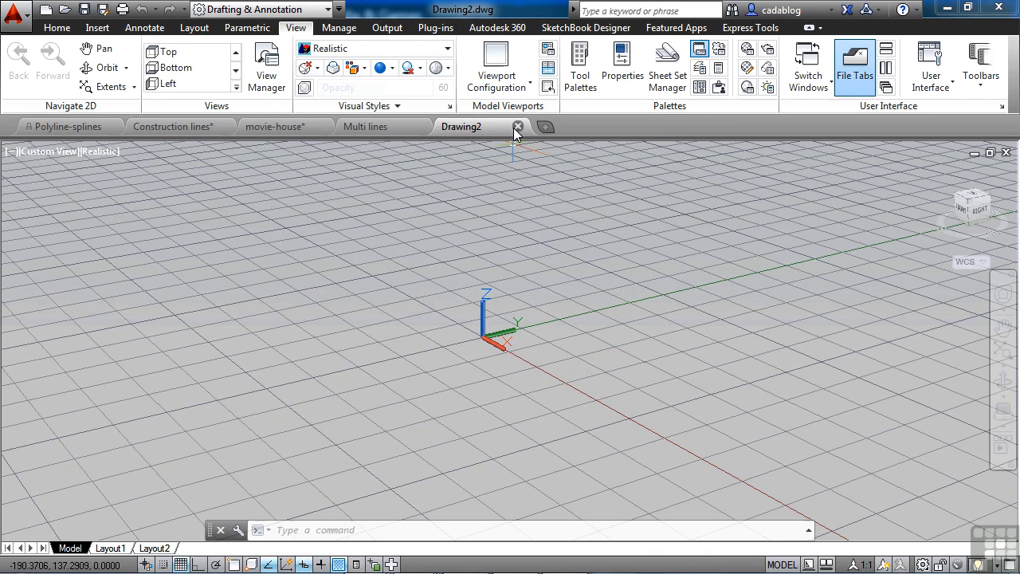
mouse_move(518, 133)
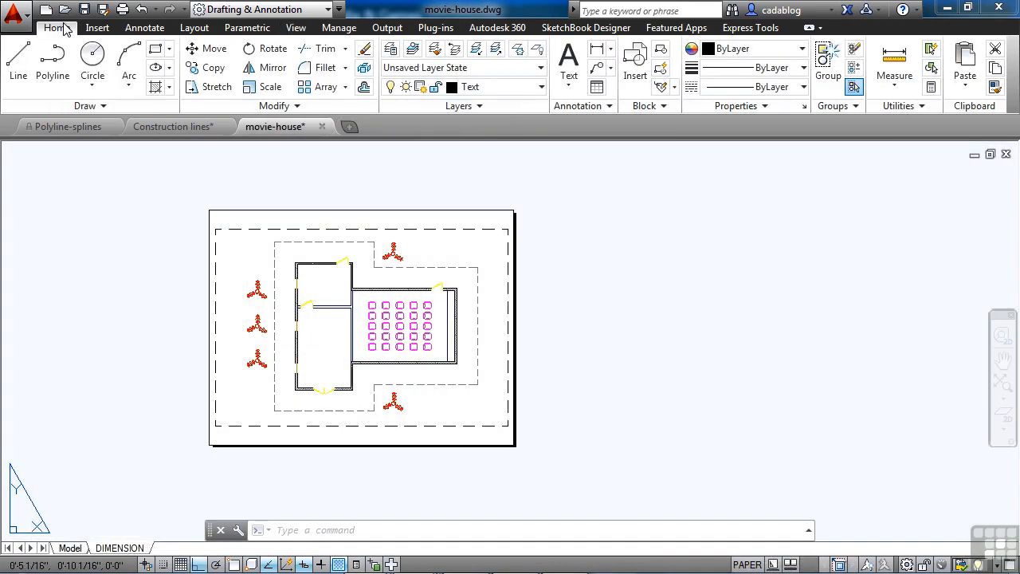
Step: Turn off File Tabs in the View ribbon's User Interface panel
left_click(753, 67)
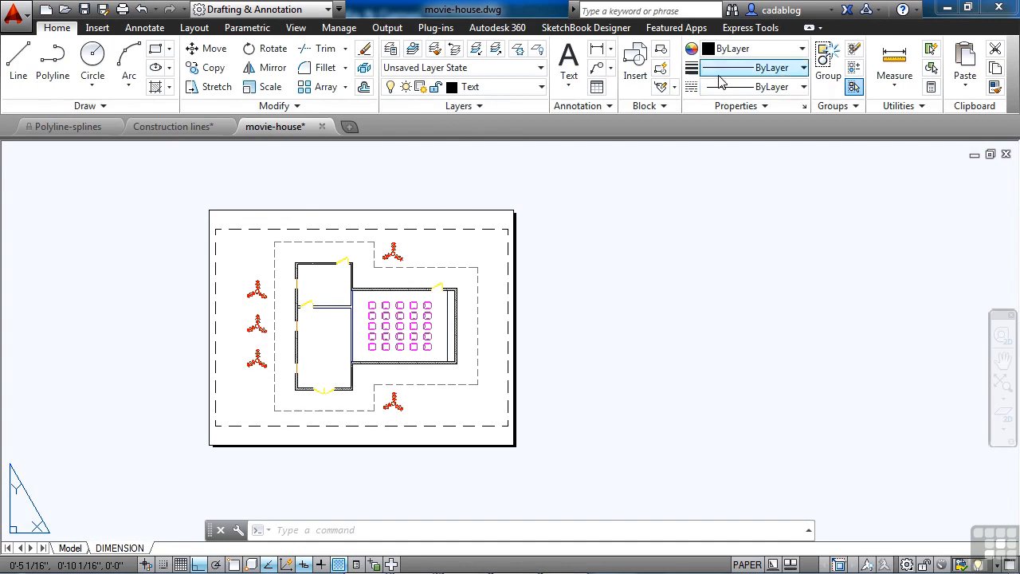
mouse_move(295, 27)
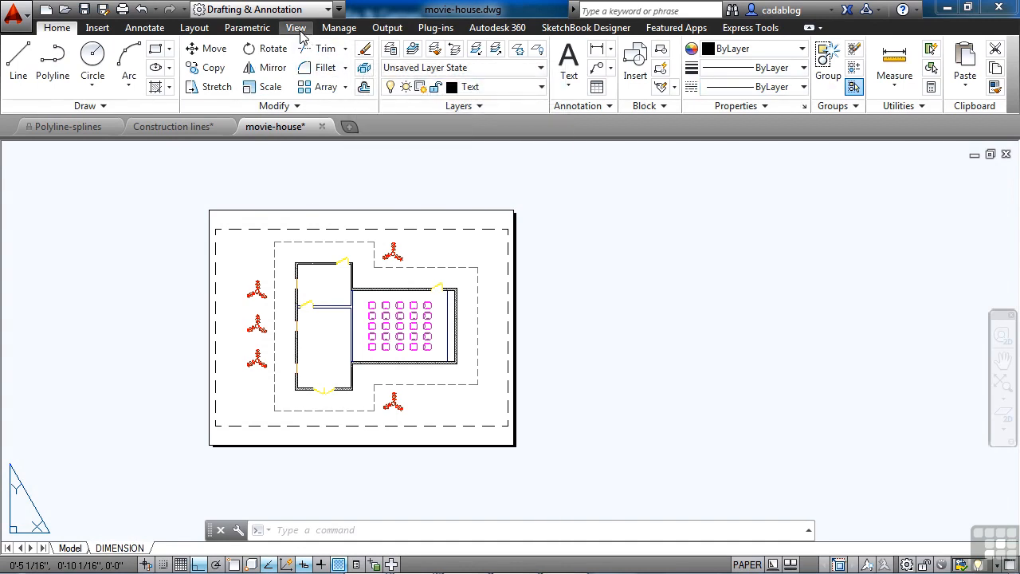
left_click(296, 27)
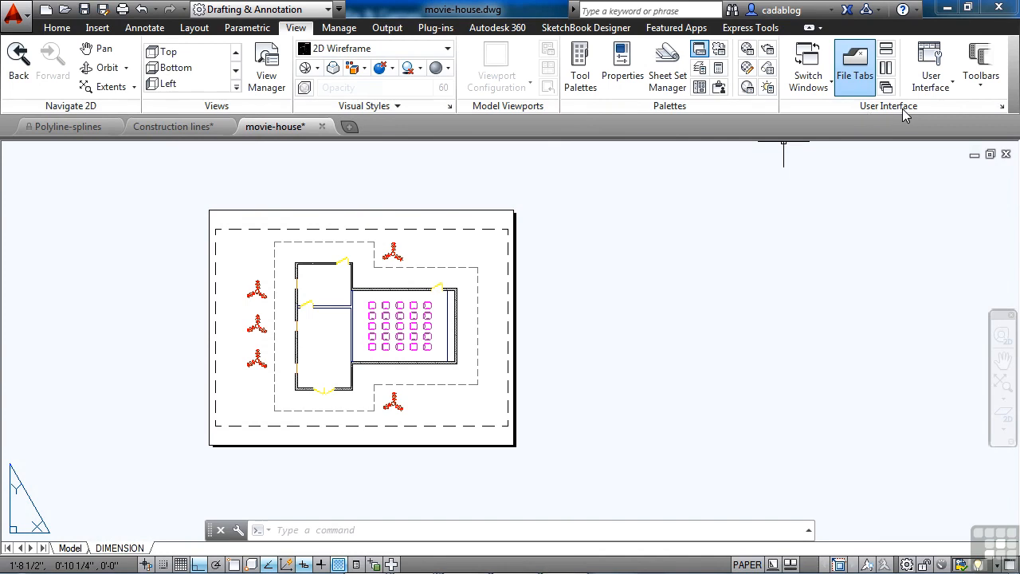
mouse_move(854, 68)
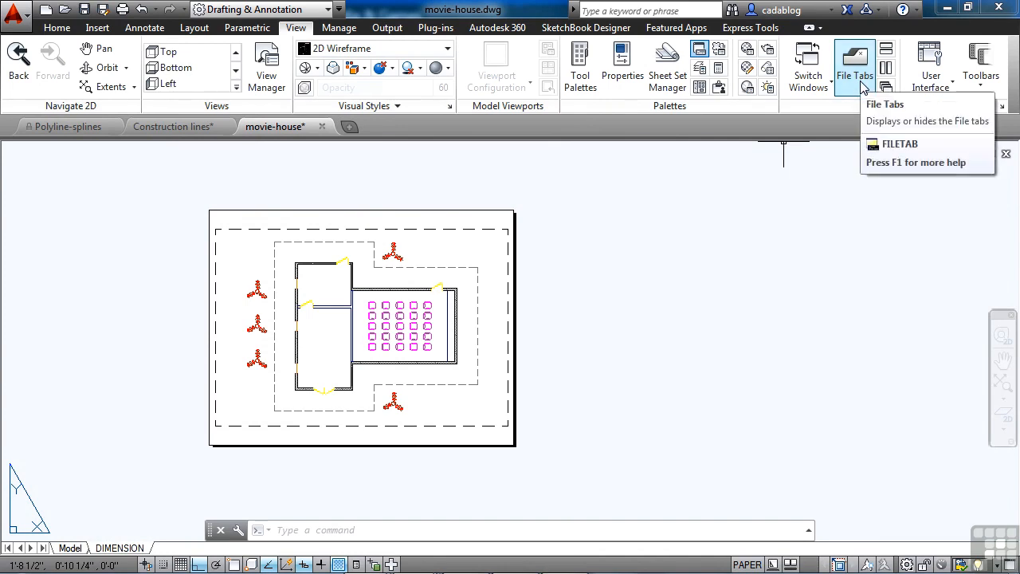
left_click(855, 65)
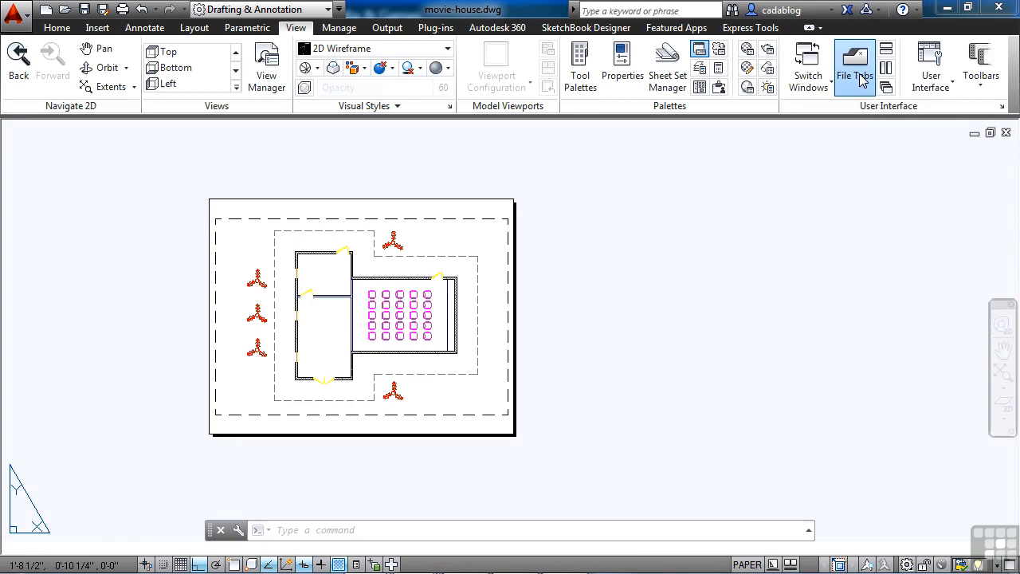
left_click(855, 67)
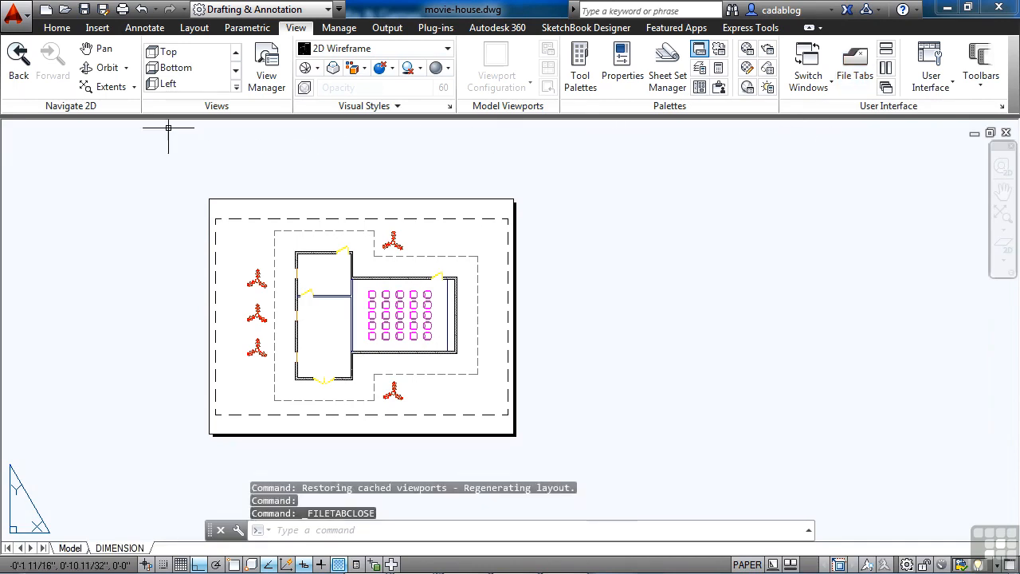
mouse_move(612, 233)
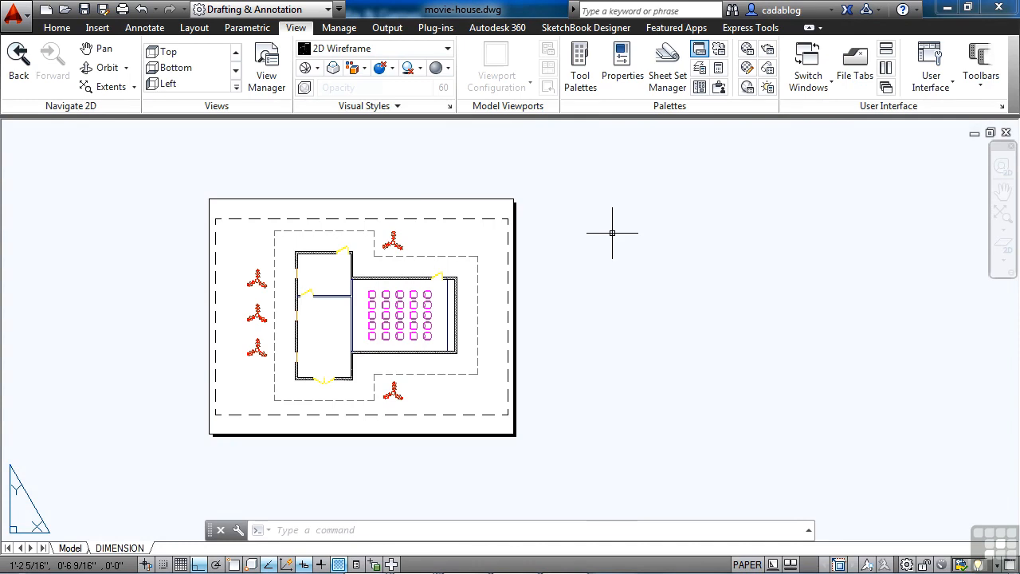
mouse_move(763, 168)
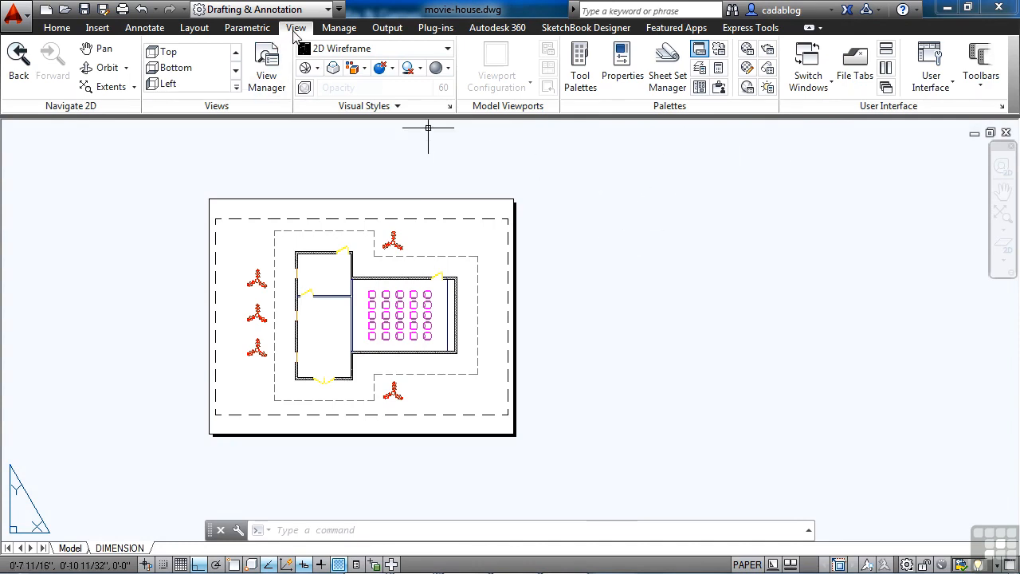
mouse_move(865, 115)
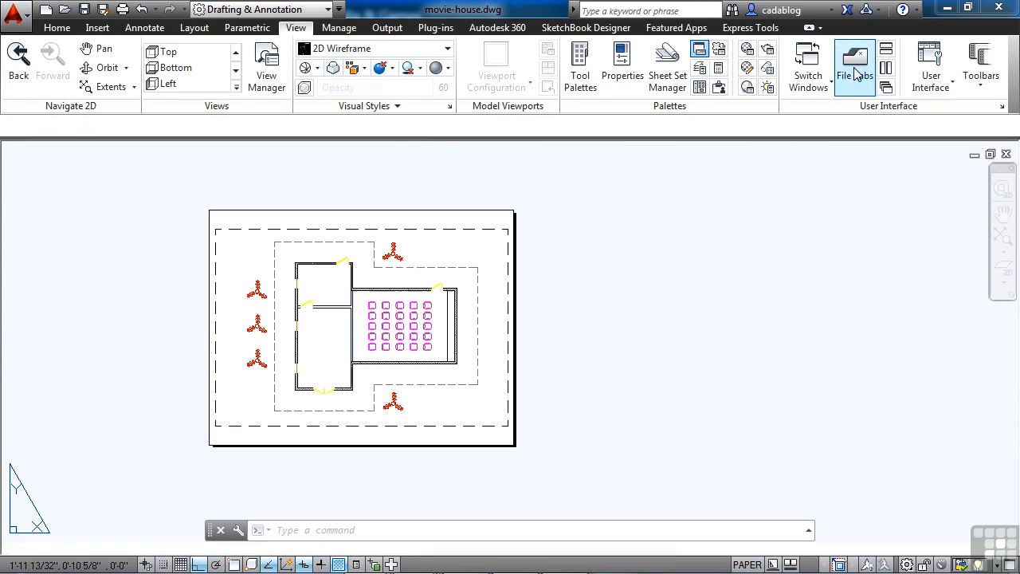
Step: Turn File Tabs back on, listing Polyline-splines, Construction lines and movie-house
left_click(854, 65)
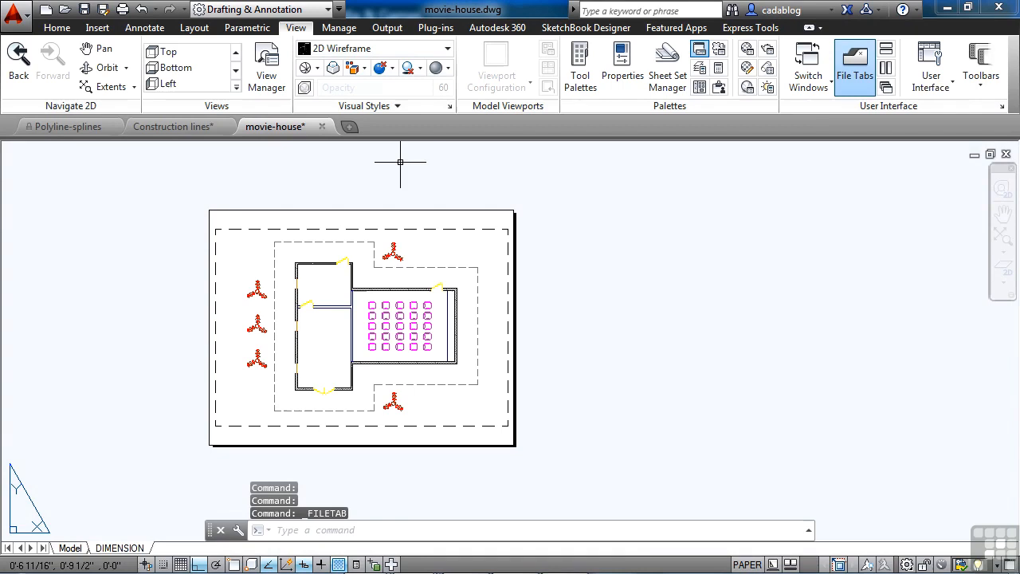